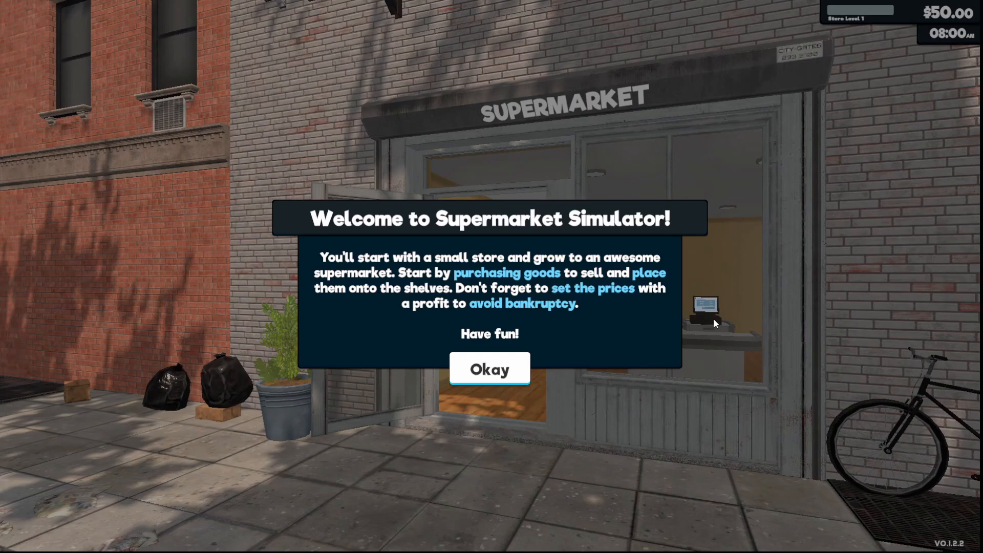
Dismiss the welcome message to reach the store computer's desktop.
left_click(489, 369)
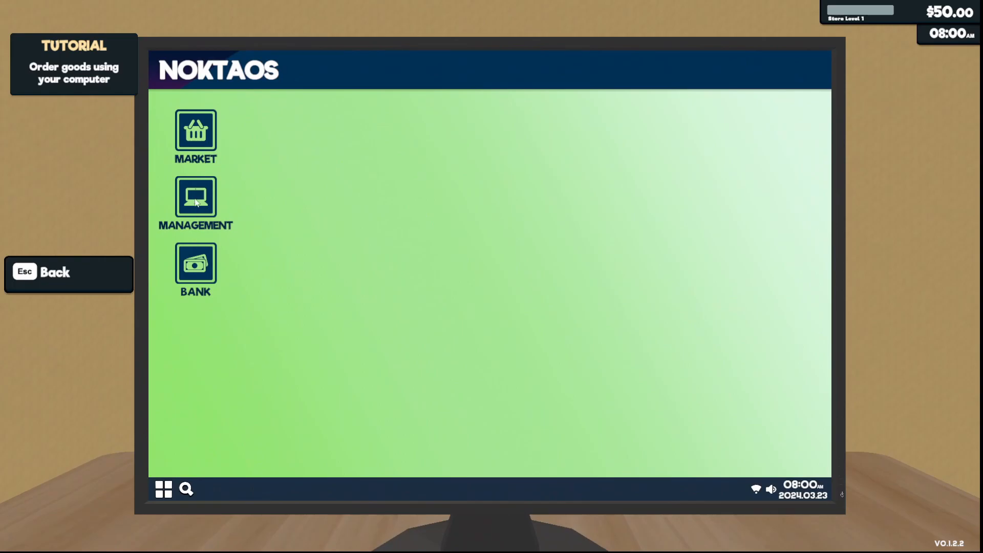
Take the basic $750 loan at the bank and return to the desktop.
left_click(195, 263)
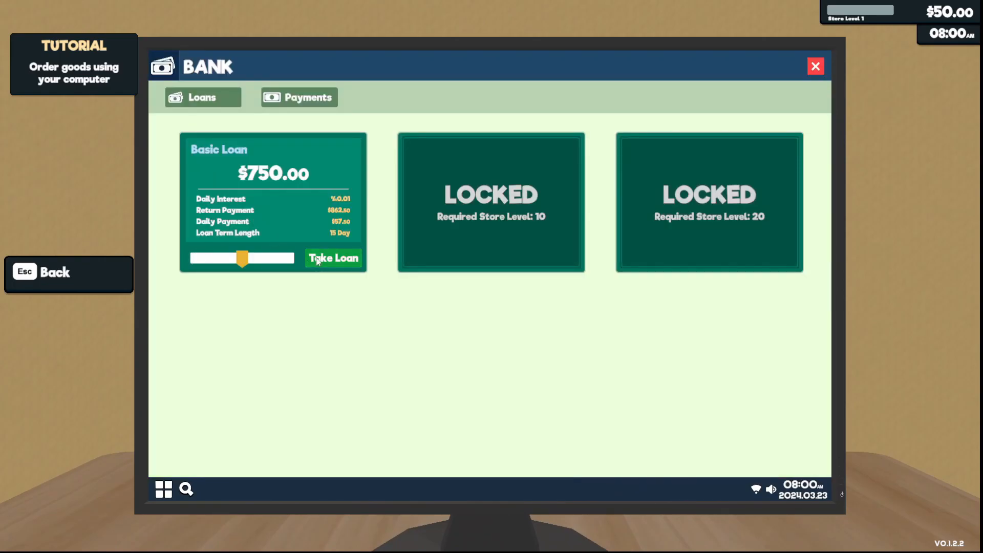
left_click(333, 258)
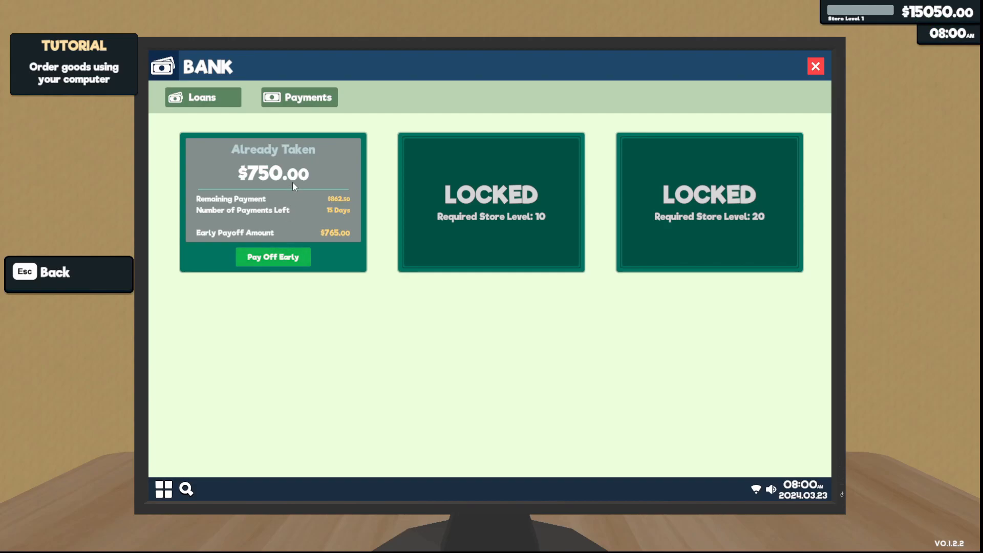
left_click(814, 65)
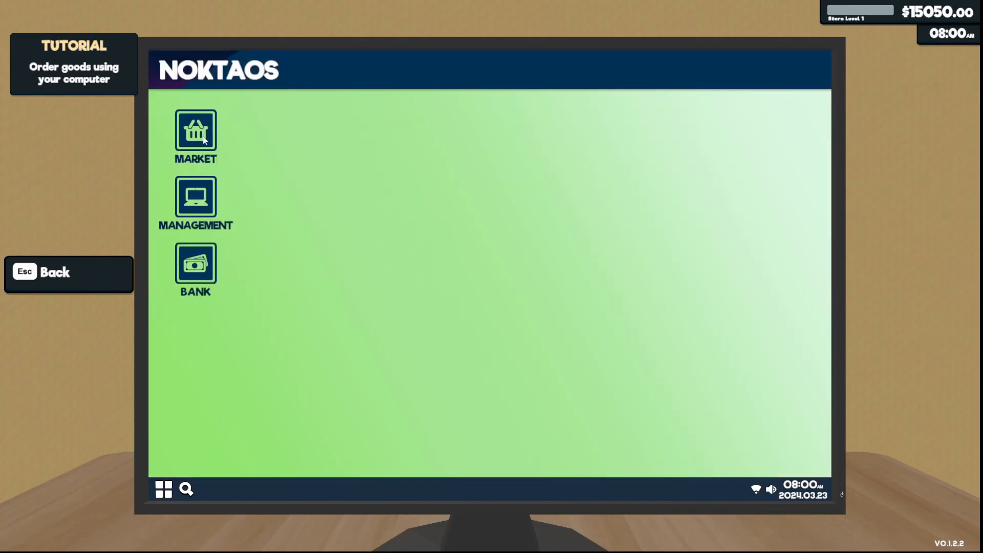
Order cereal, bread, flour, oil, pasta and powdered sugar from the market and purchase the cart.
left_click(196, 132)
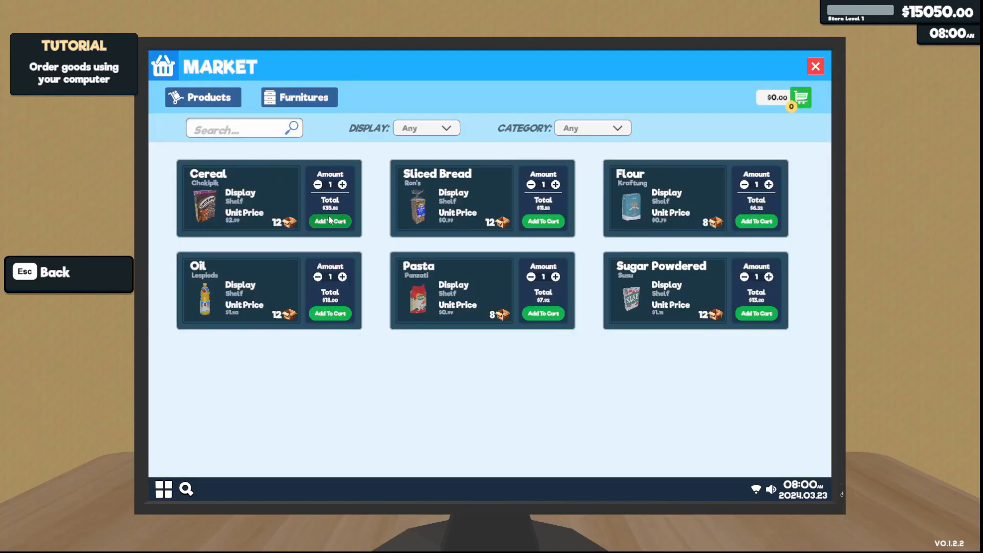
left_click(755, 221)
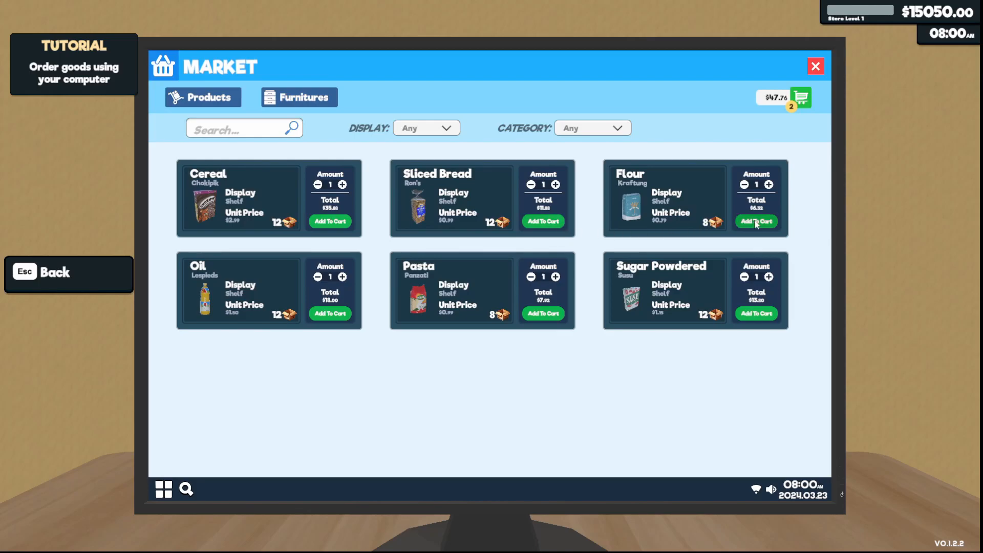
left_click(755, 221)
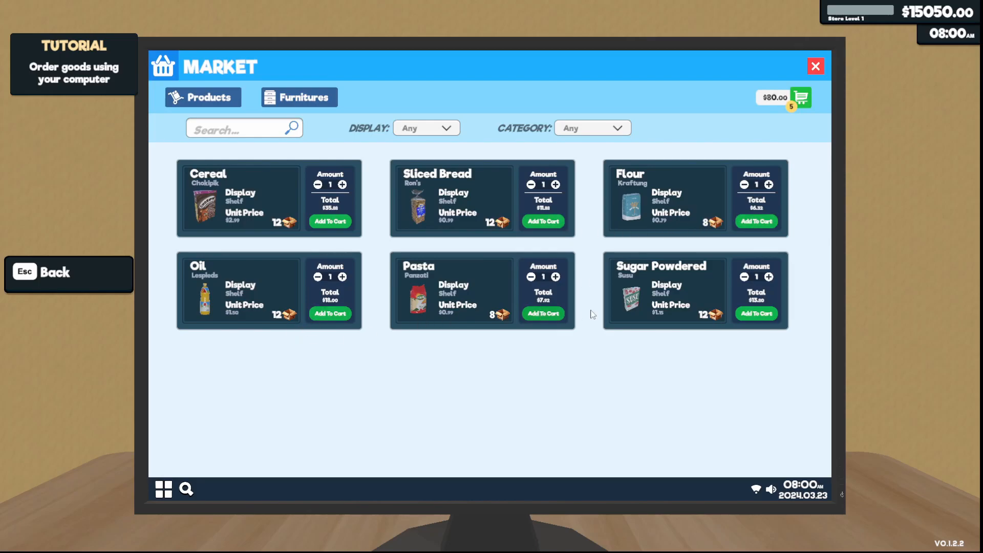
left_click(800, 97)
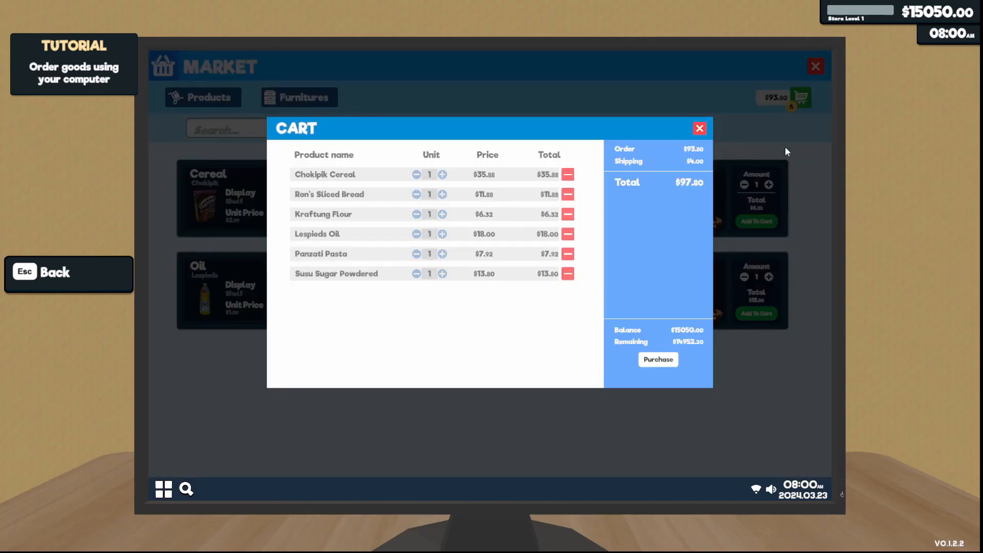
left_click(658, 360)
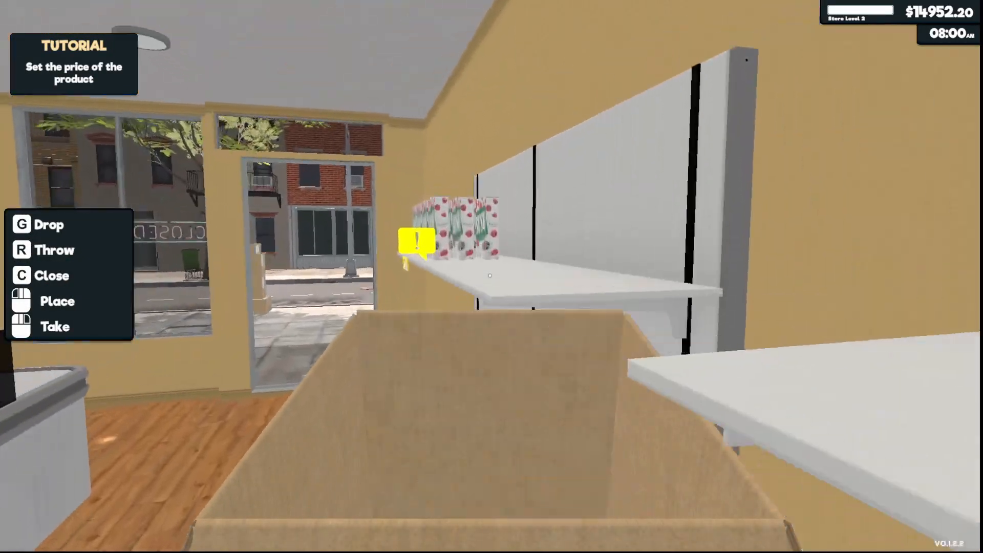
mouse_move(491, 276)
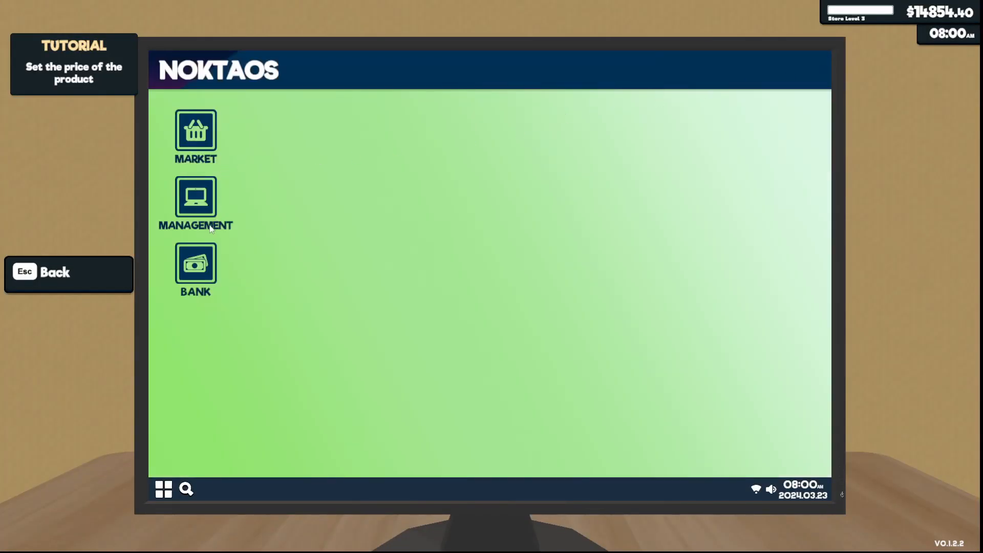
Pay off the existing loan early and take out new basic loans, raising the balance to $28324.40.
left_click(194, 263)
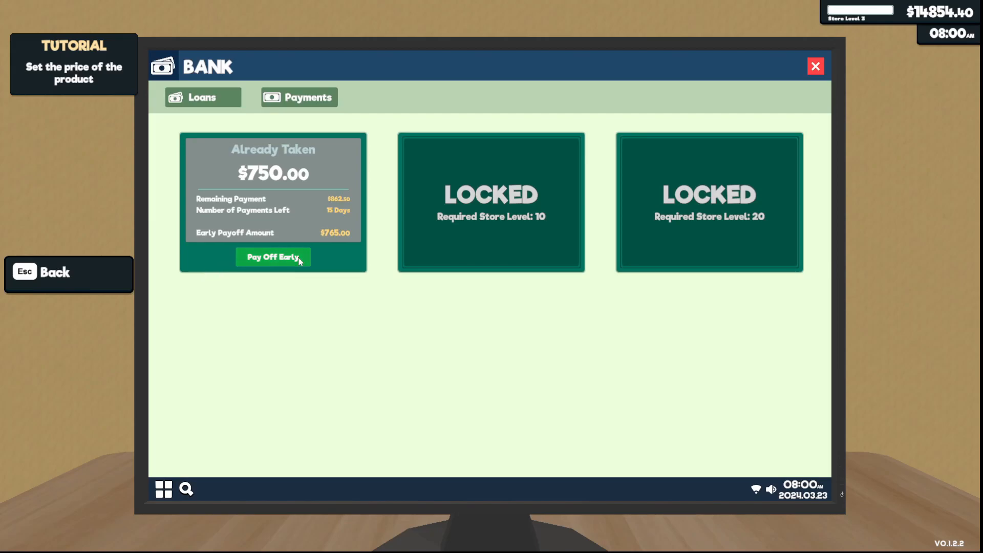
left_click(272, 256)
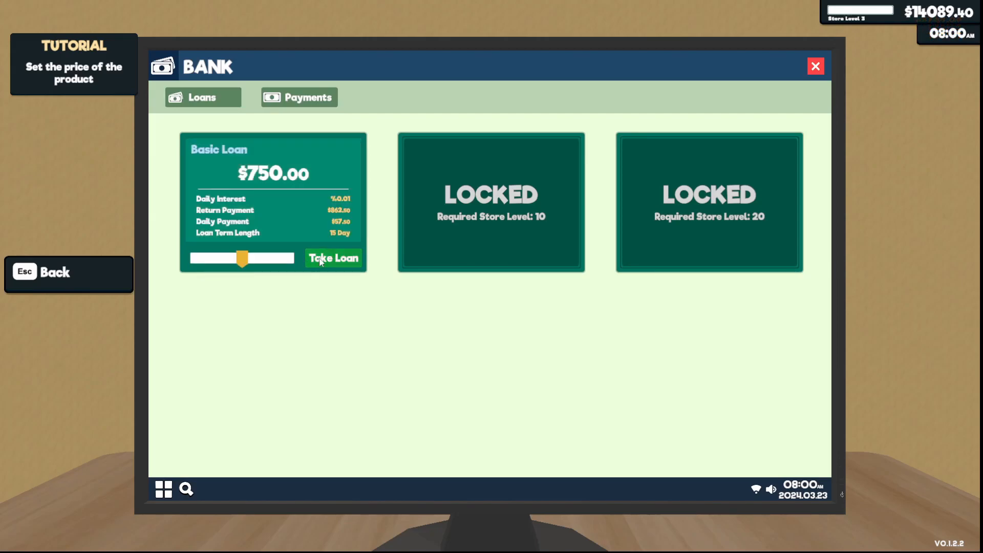
left_click(333, 258)
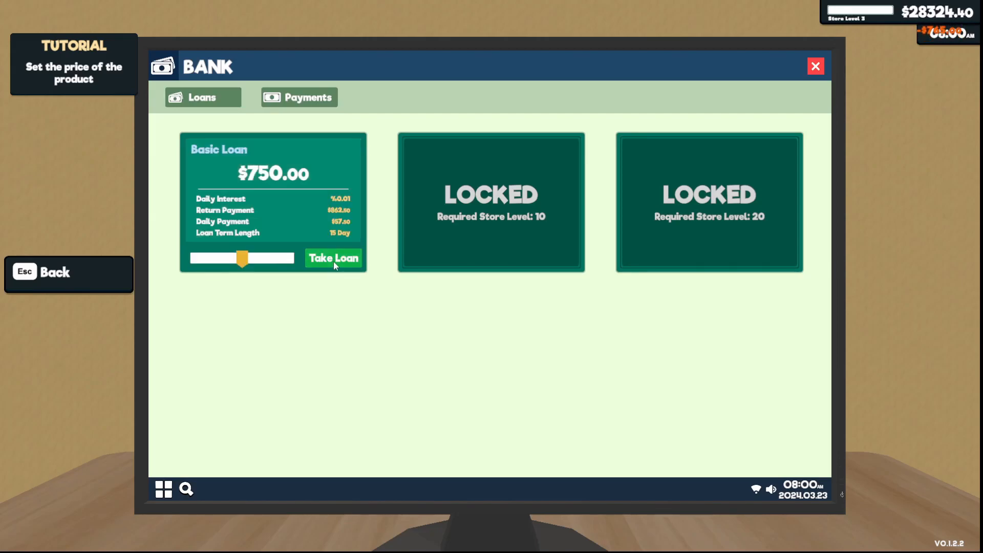
left_click(333, 258)
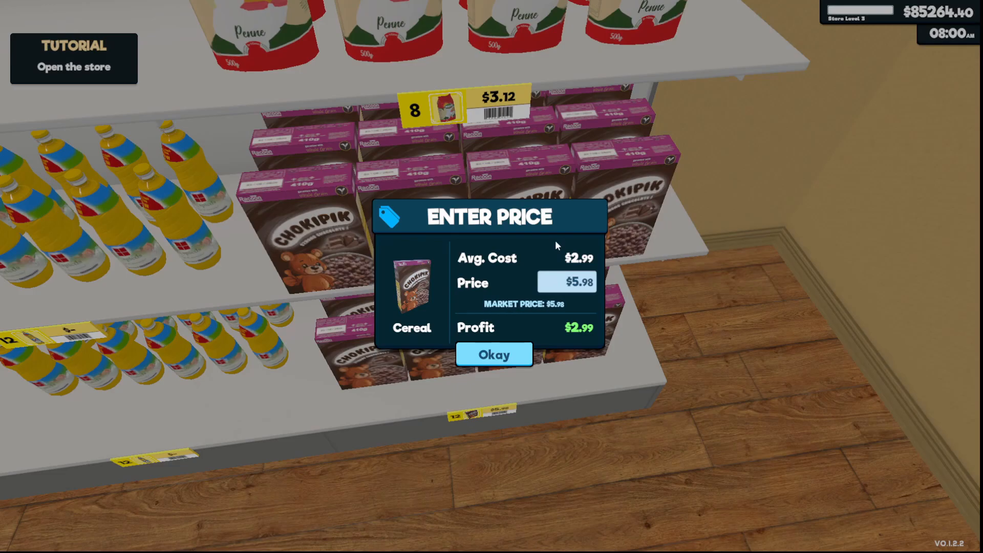
Confirm the cereal shelf price of $5.98.
left_click(494, 355)
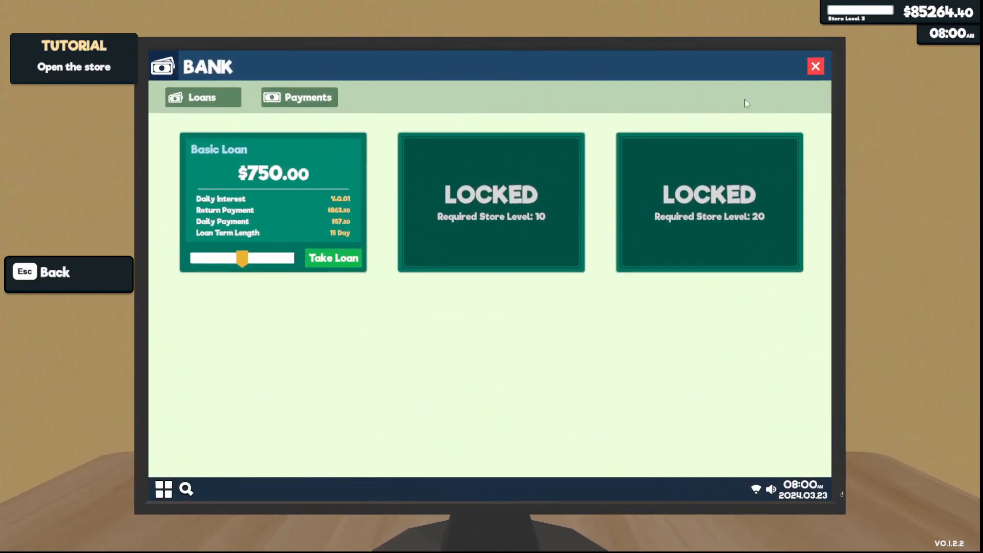
Order Fridge B and shelves from the furniture catalogue and purchase them.
left_click(815, 67)
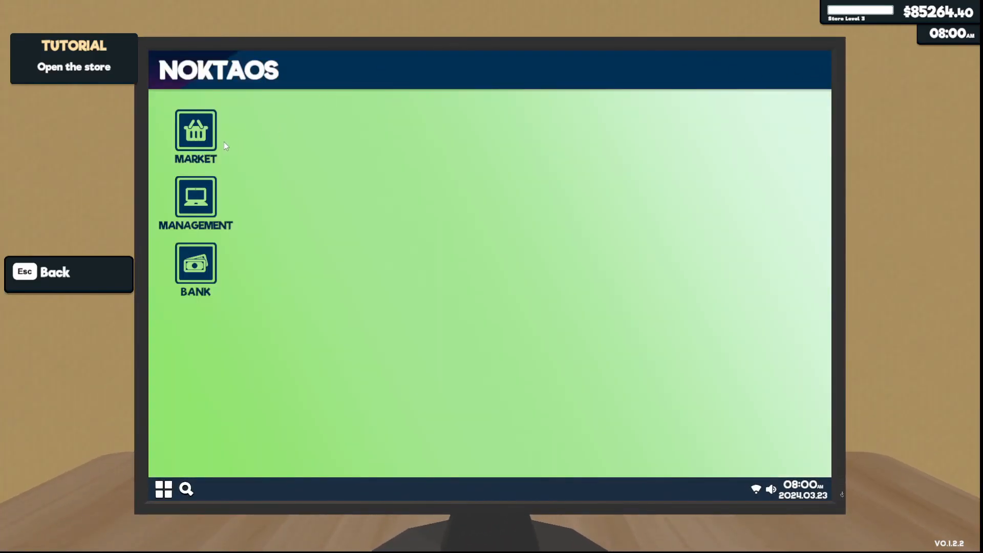
left_click(195, 132)
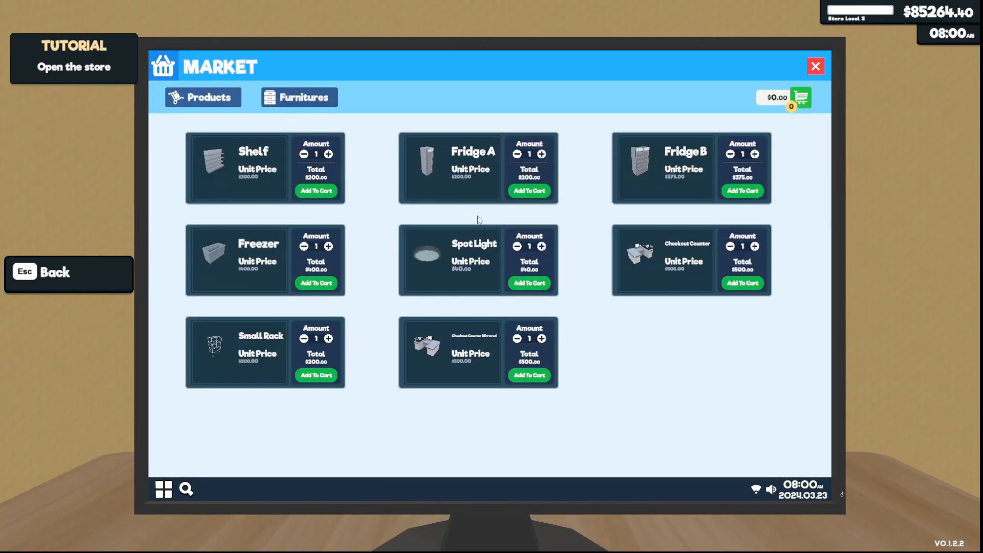
left_click(743, 191)
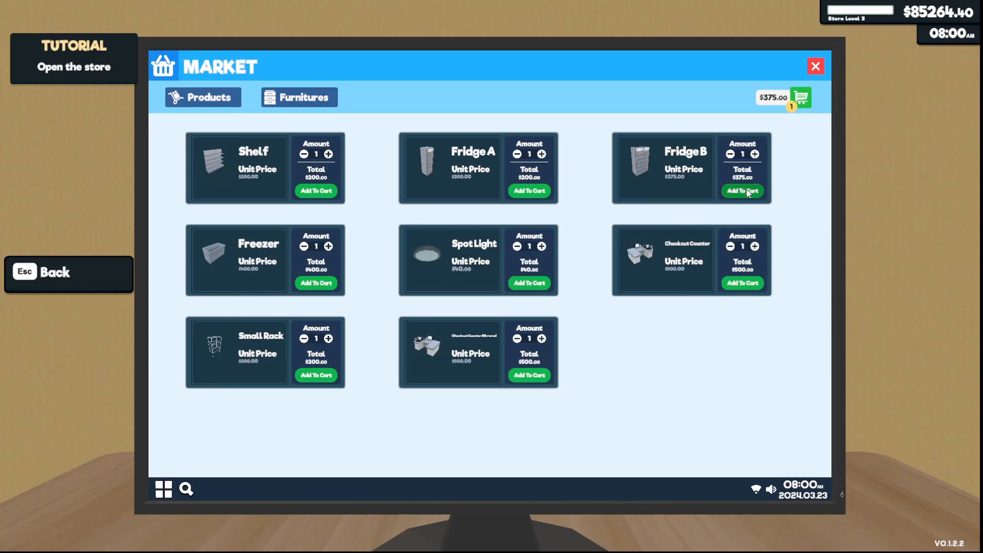
left_click(800, 97)
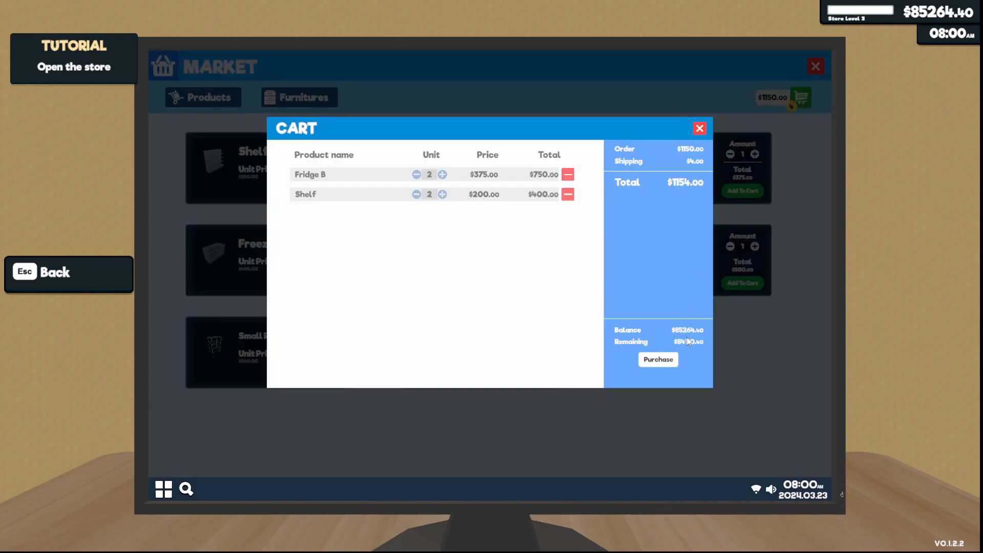
left_click(657, 359)
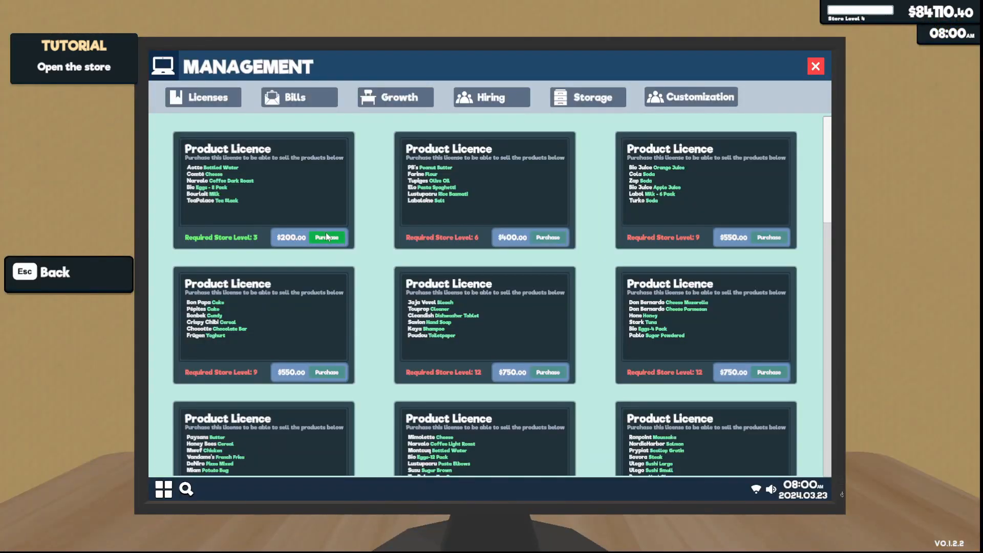
Buy the first product licence, check hiring, and unlock the storage area for $800.
left_click(326, 236)
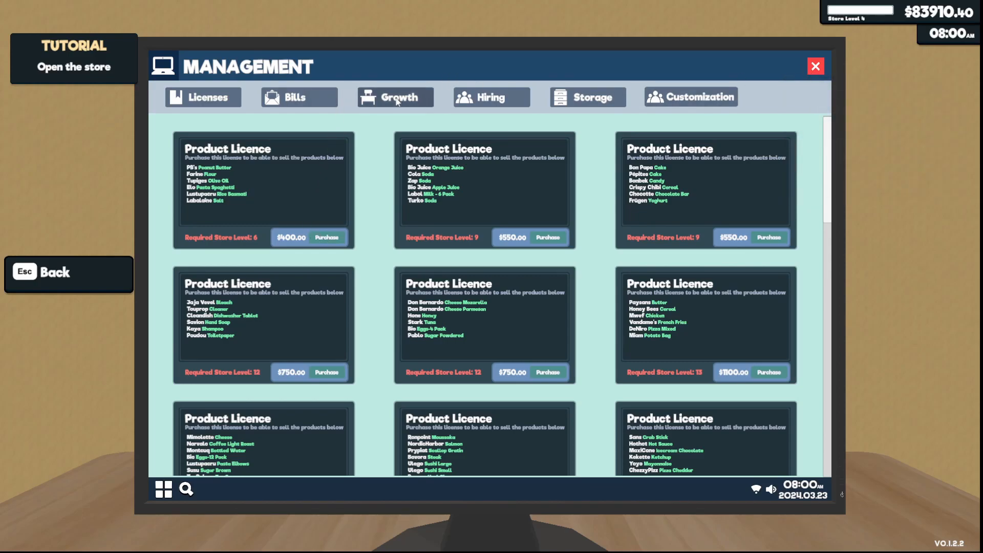
left_click(398, 97)
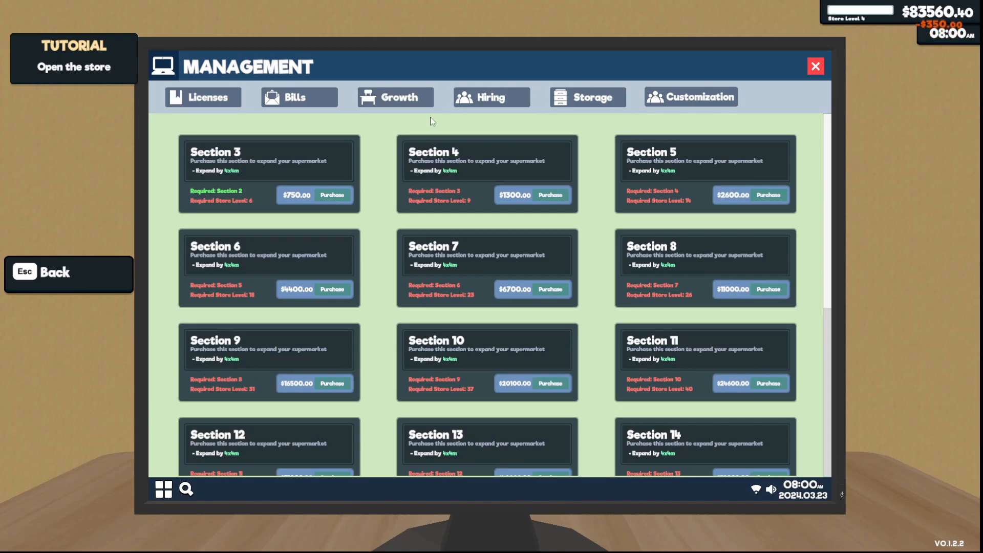
left_click(490, 96)
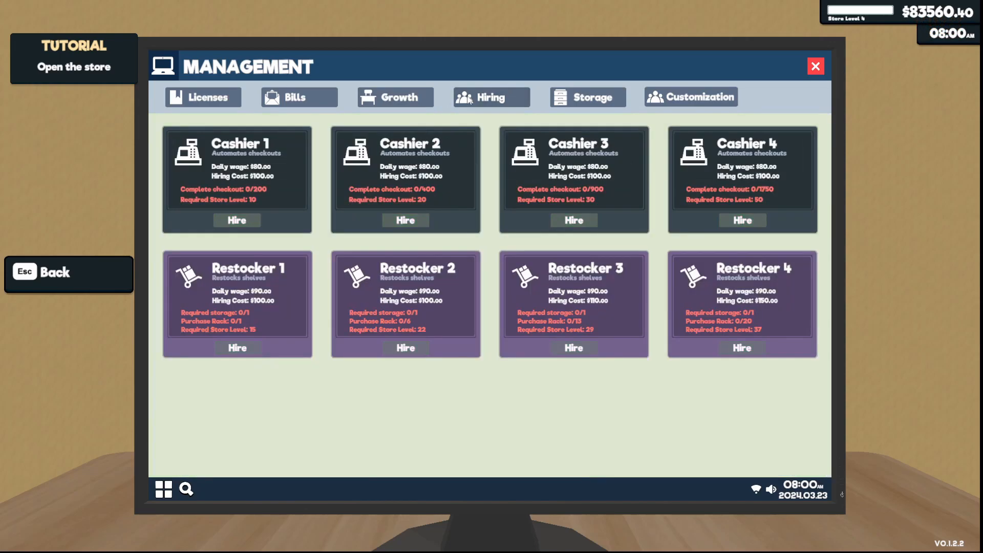
left_click(586, 96)
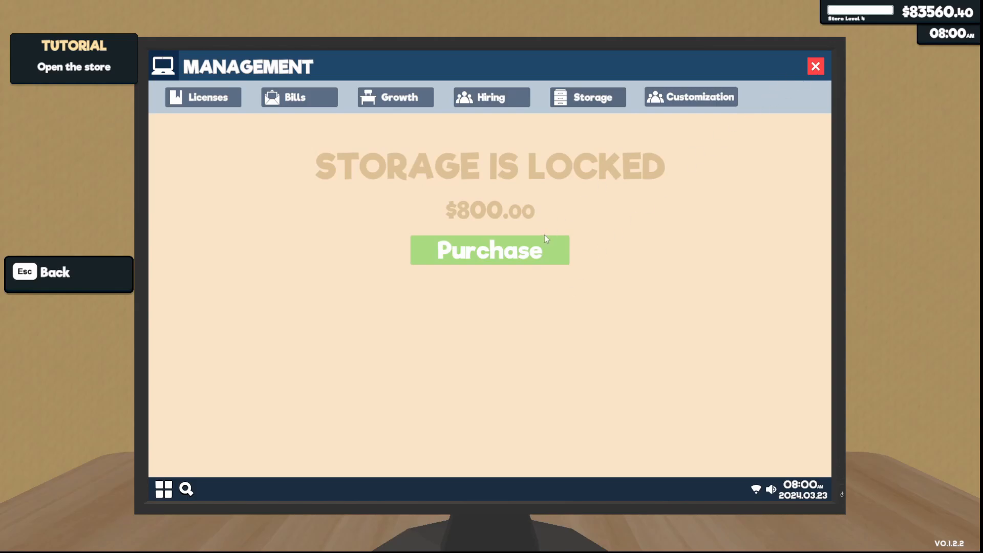
left_click(489, 250)
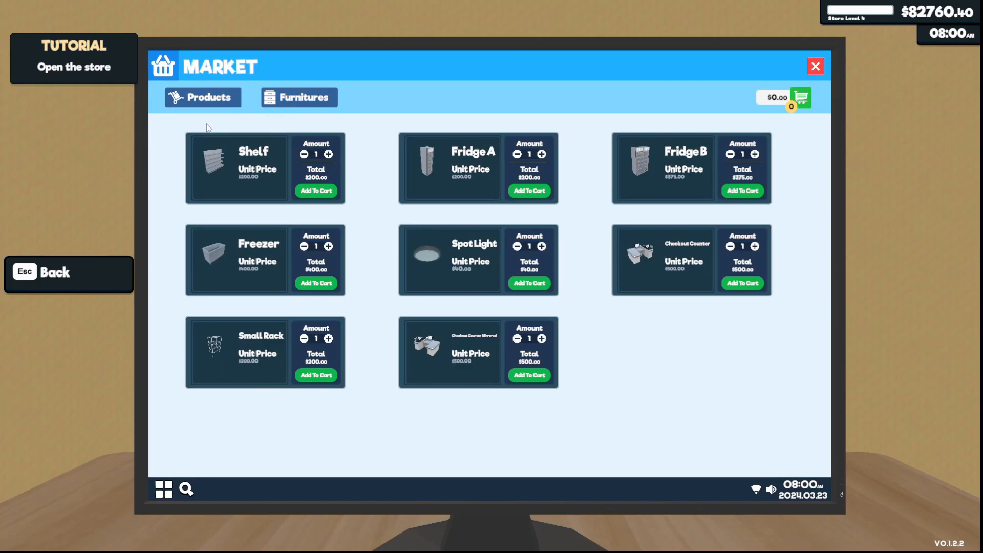
left_click(201, 96)
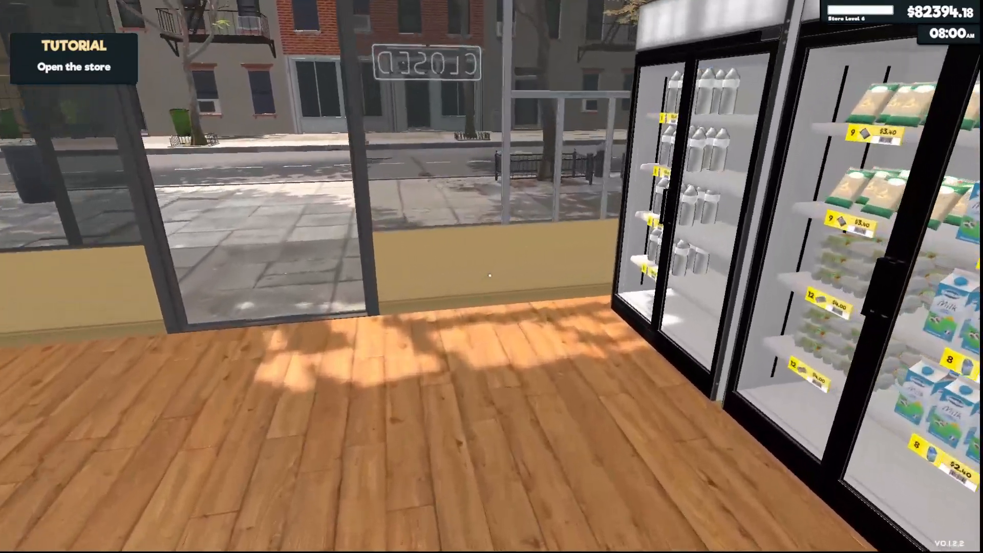
mouse_move(492, 277)
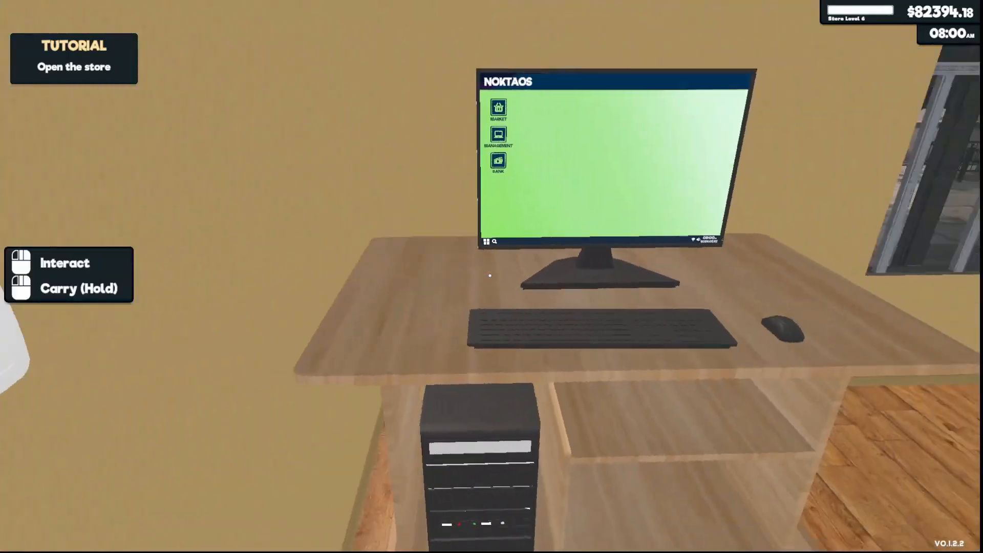
Order a Small Rack from Market > Furnitures for $804 and close the emptied cart.
left_click(614, 157)
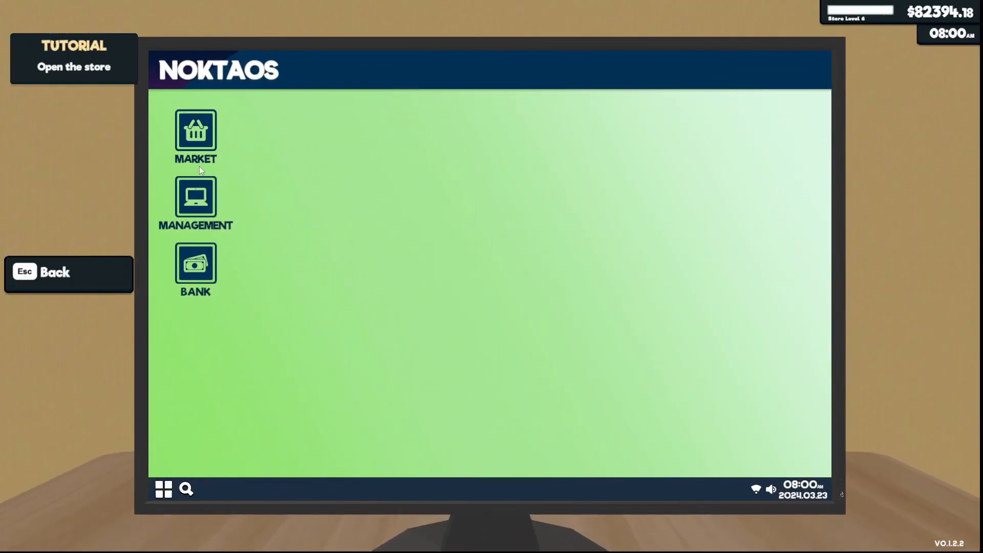
left_click(195, 133)
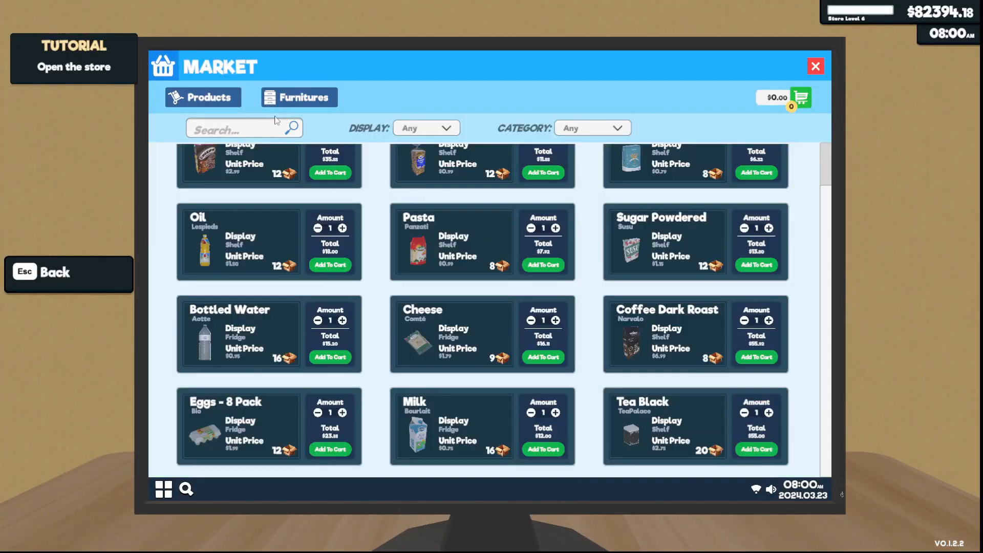
left_click(298, 97)
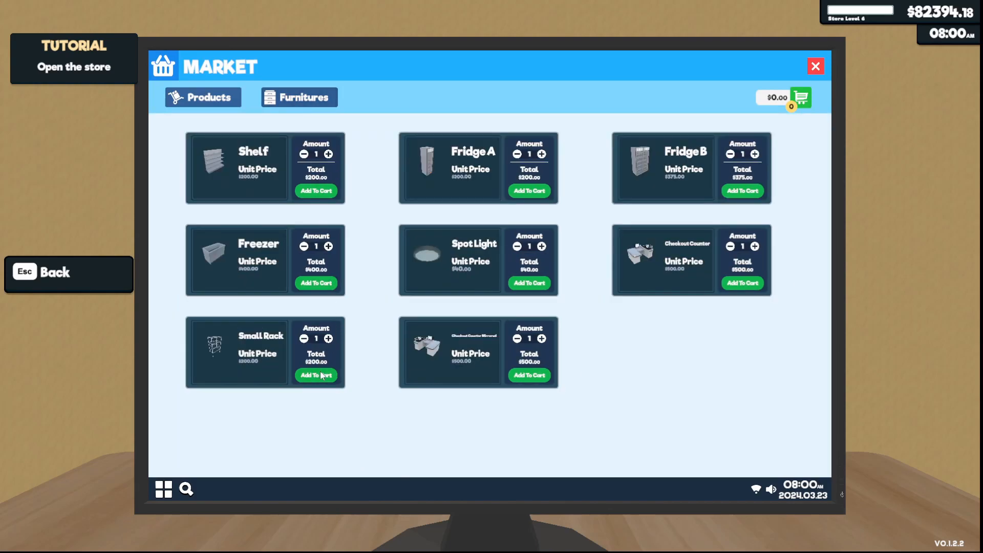
left_click(800, 99)
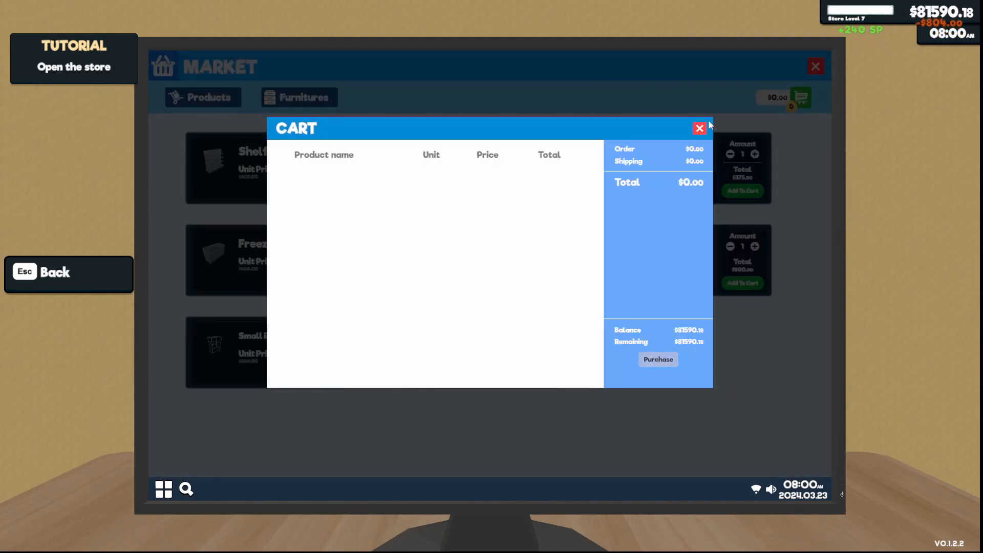
left_click(700, 129)
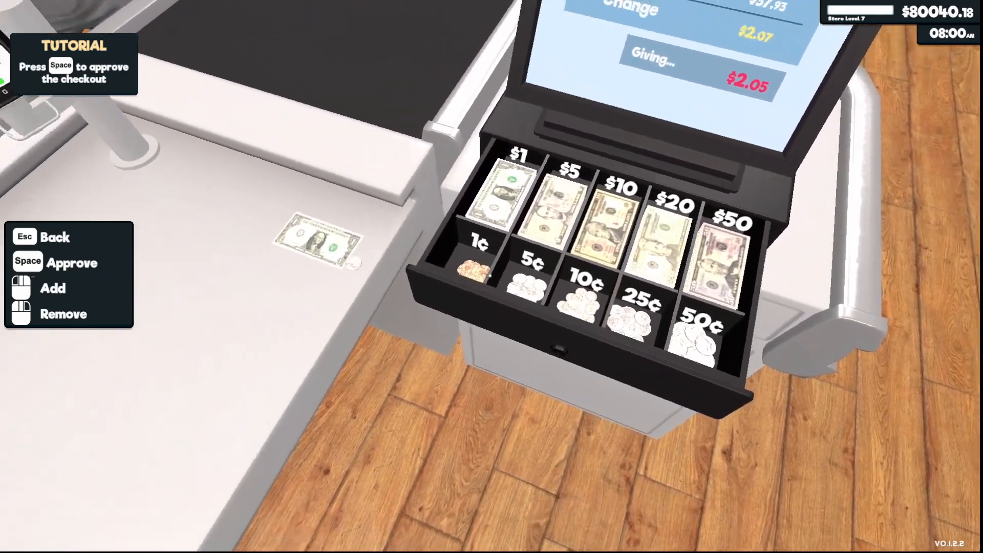
Approve the cash checkout after handing back the customer's change.
key("space")
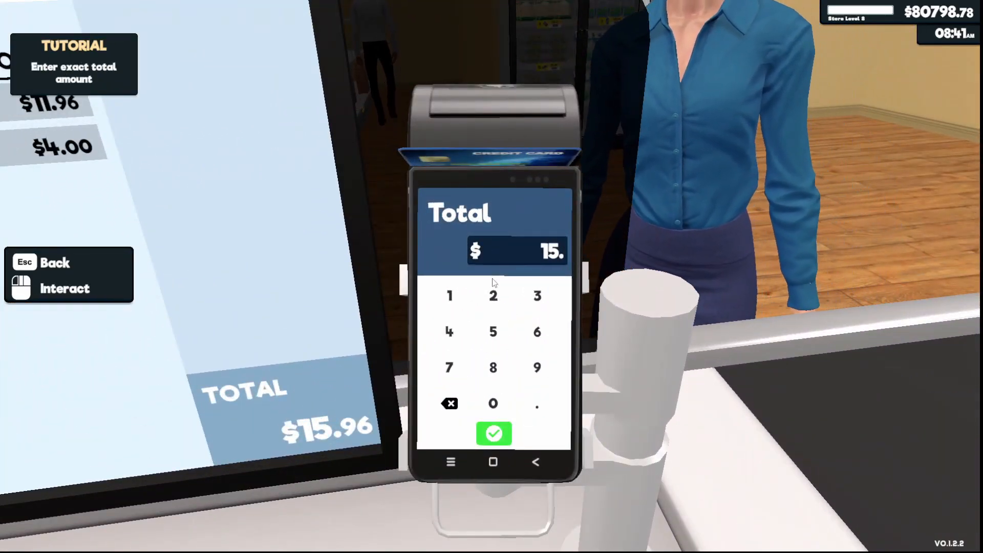
Check out card-paying customers by confirming each exact total, reaching 12 of 25 checkouts.
left_click(493, 433)
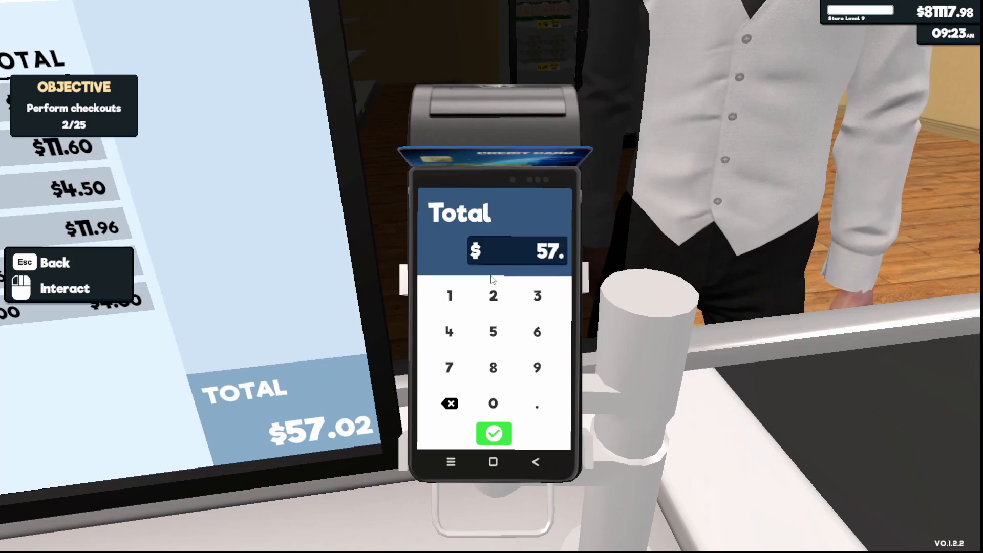
left_click(494, 433)
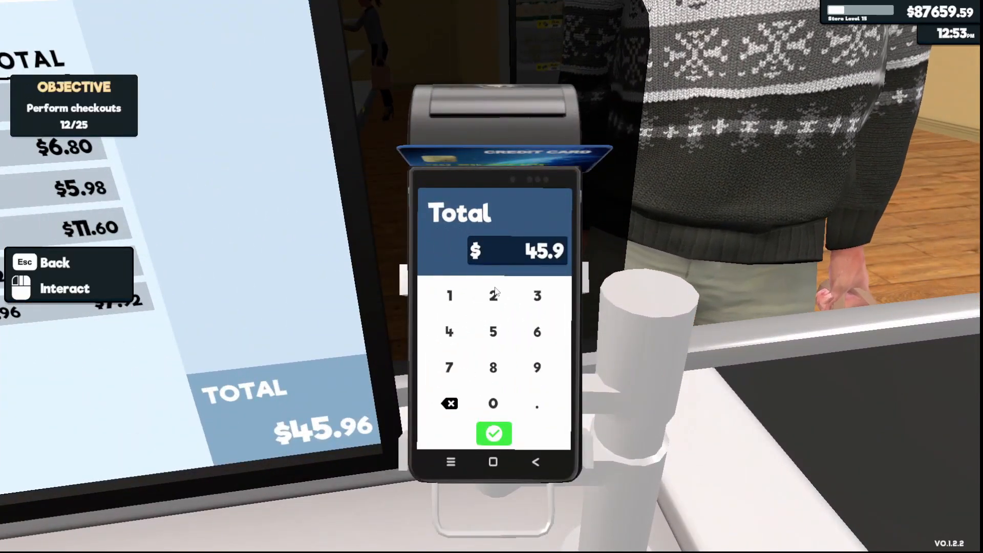
left_click(494, 434)
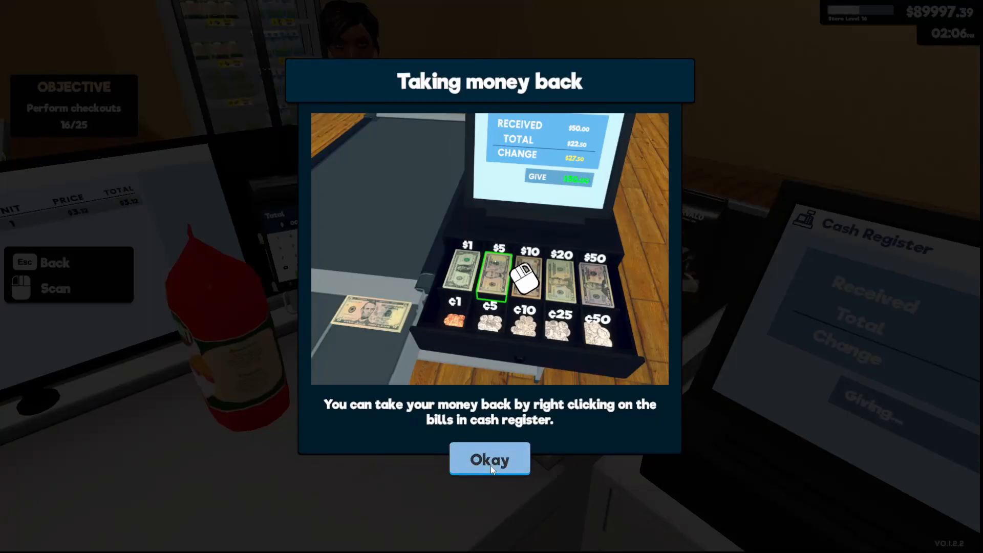
Dismiss the money-back tip and confirm card totals until all 25 checkouts are done.
left_click(489, 459)
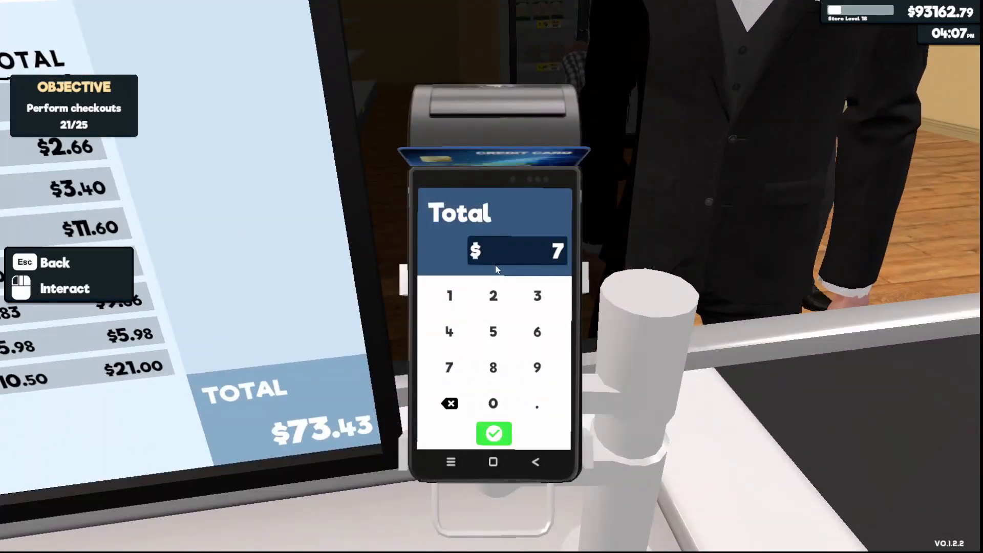
left_click(493, 434)
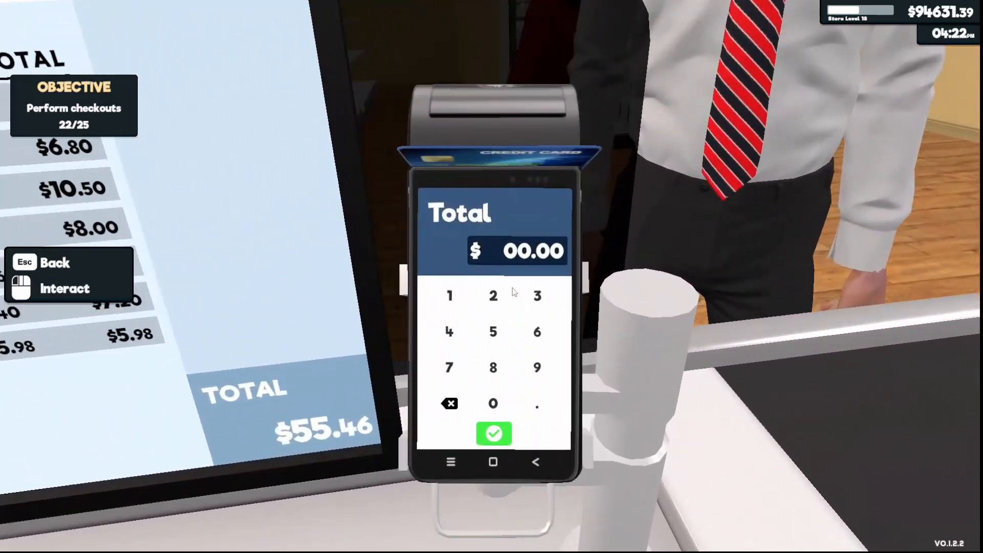
left_click(493, 433)
type("44.")
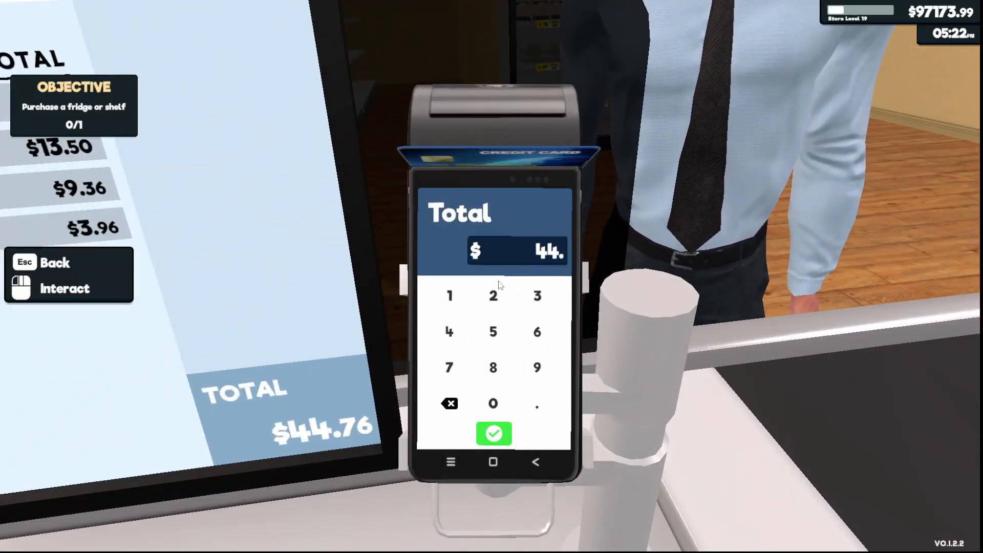
left_click(494, 433)
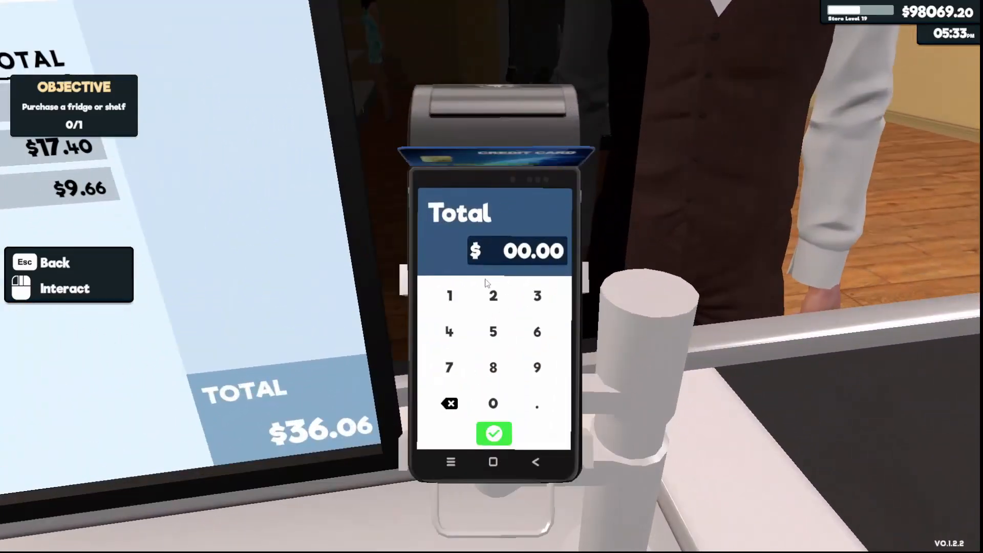
left_click(494, 433)
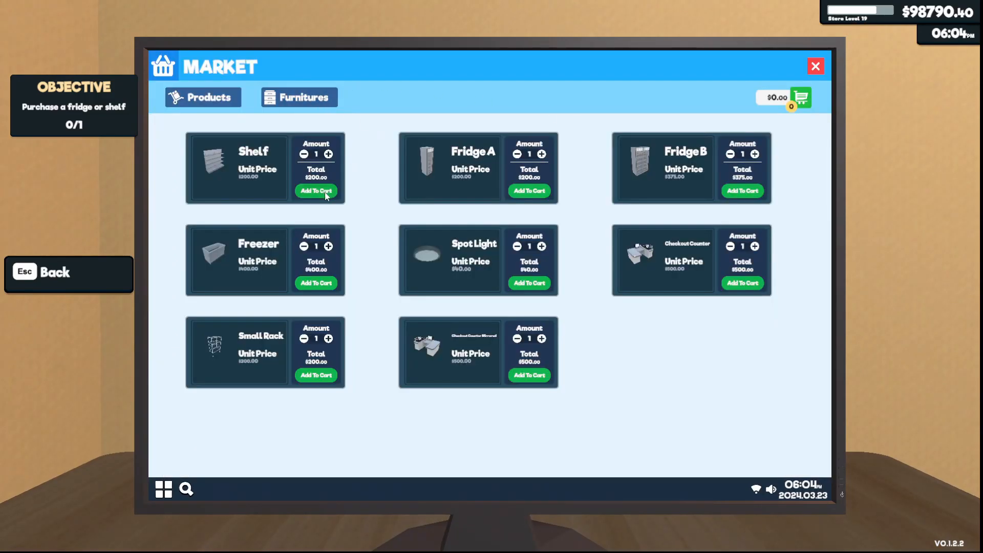
Purchase two shelves, then add Sugar Powdered and other boxes to a $58.00 grocery order.
left_click(800, 99)
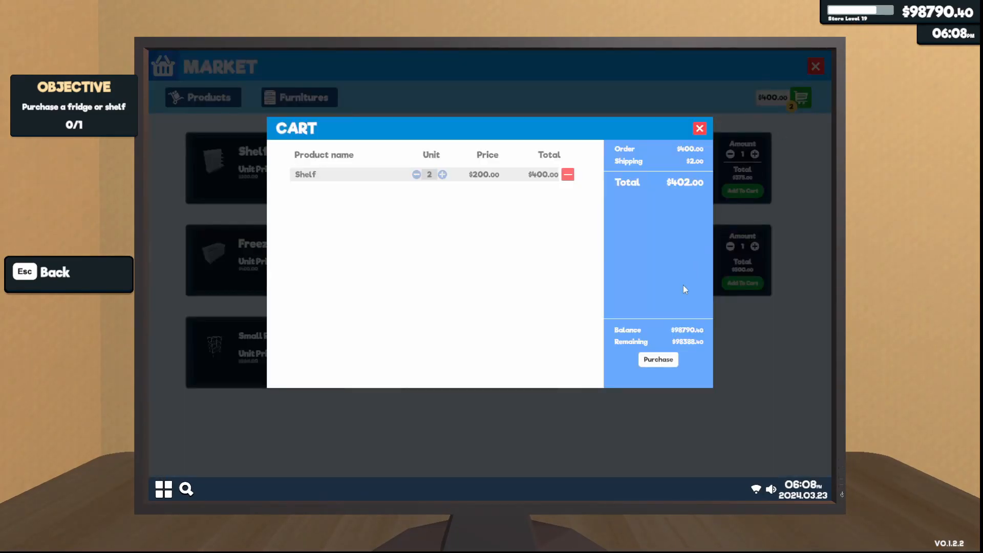
left_click(658, 359)
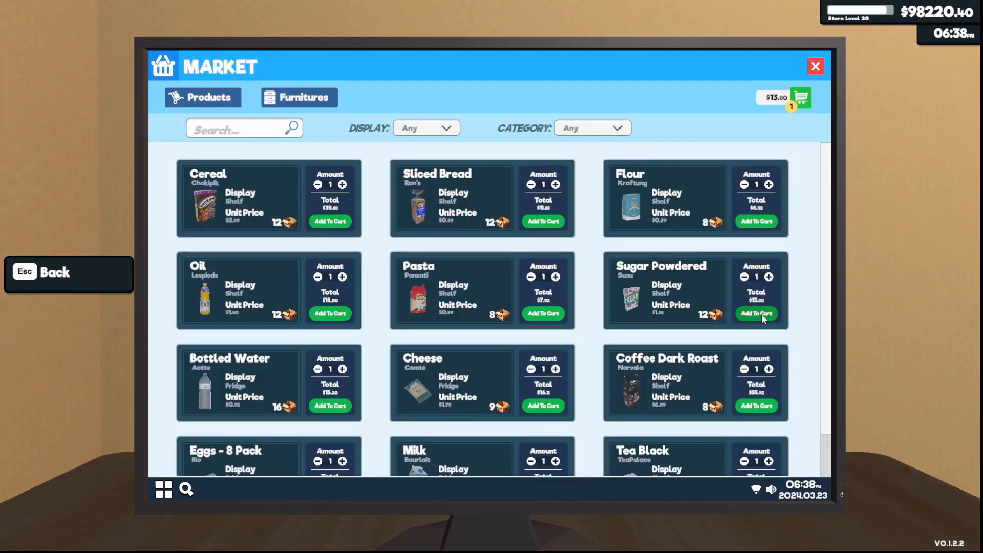
left_click(755, 313)
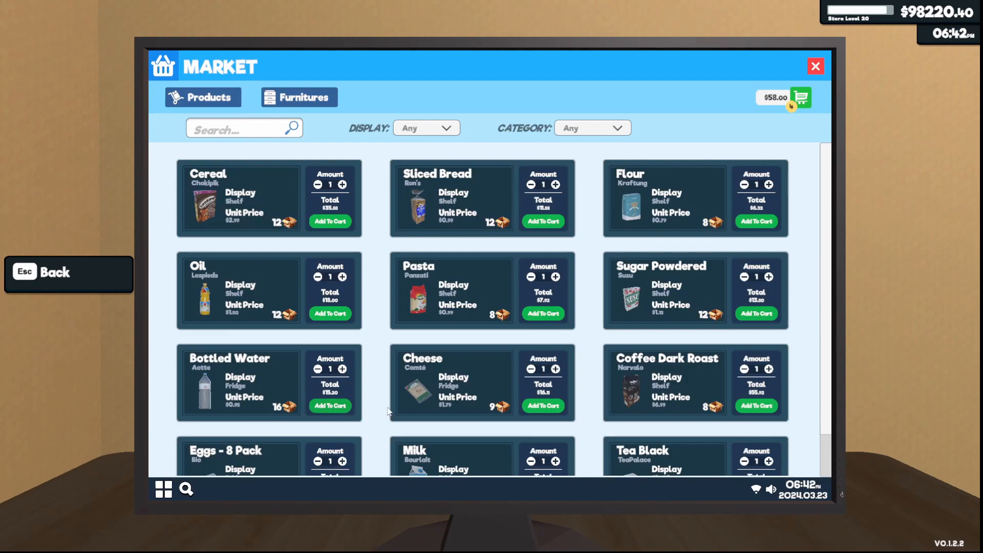
left_click(815, 67)
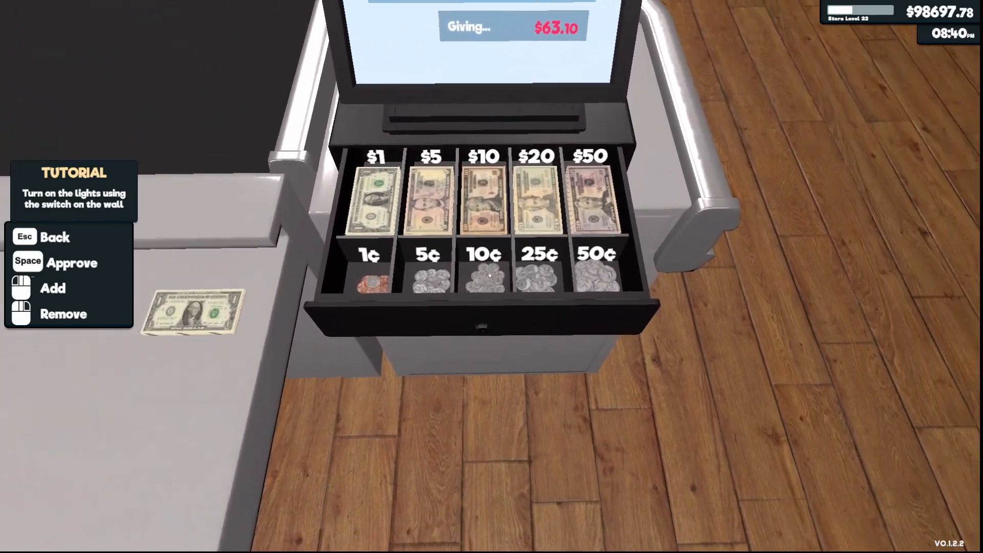
Approve the cash checkout after giving back $63.10 in change.
key("space")
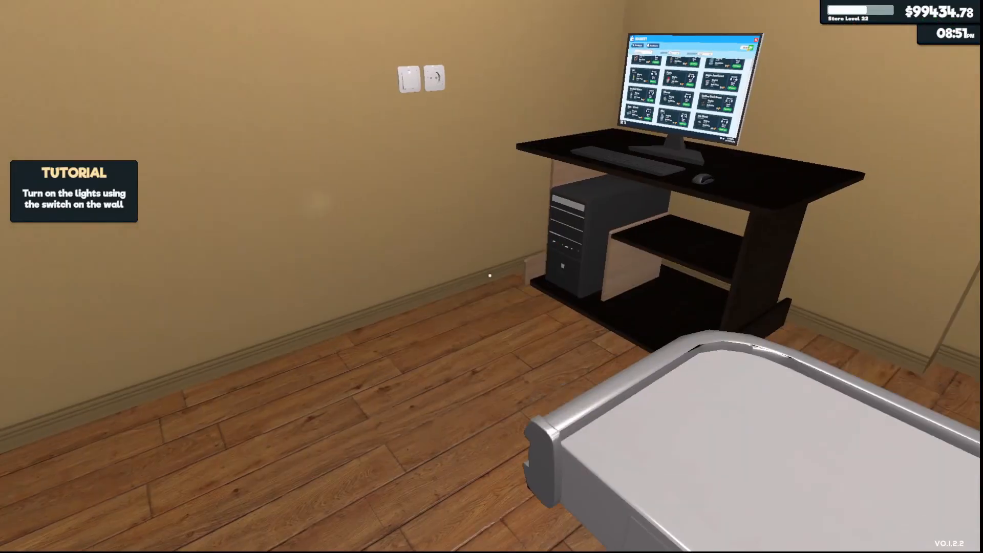
Hire Restocker 1 on the computer and purchase storage Sections 3 and 4.
left_click(690, 85)
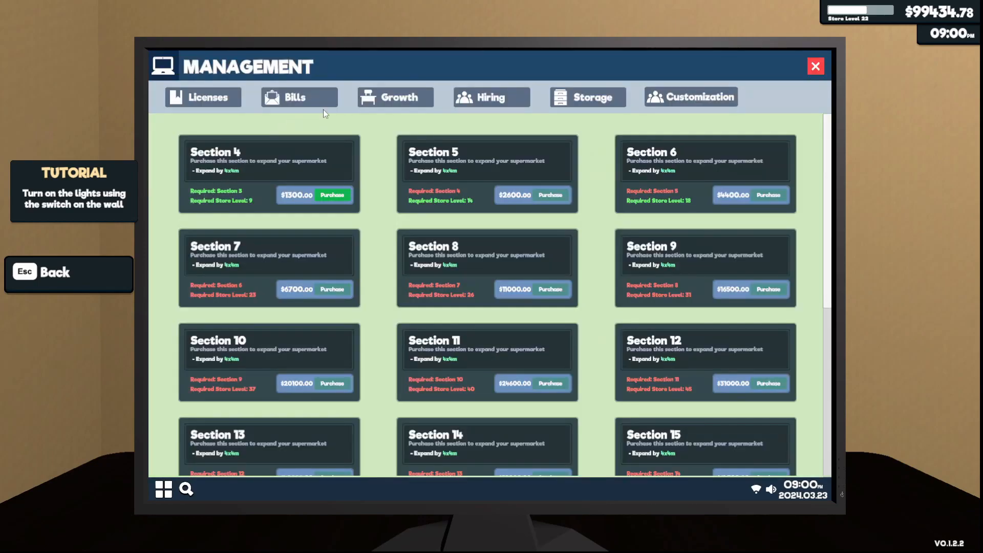
left_click(491, 96)
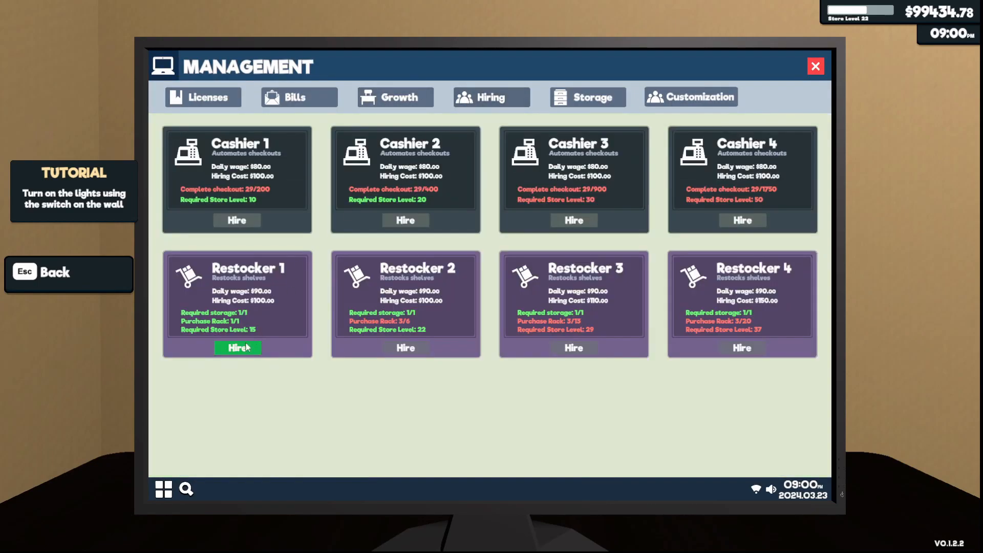
left_click(586, 96)
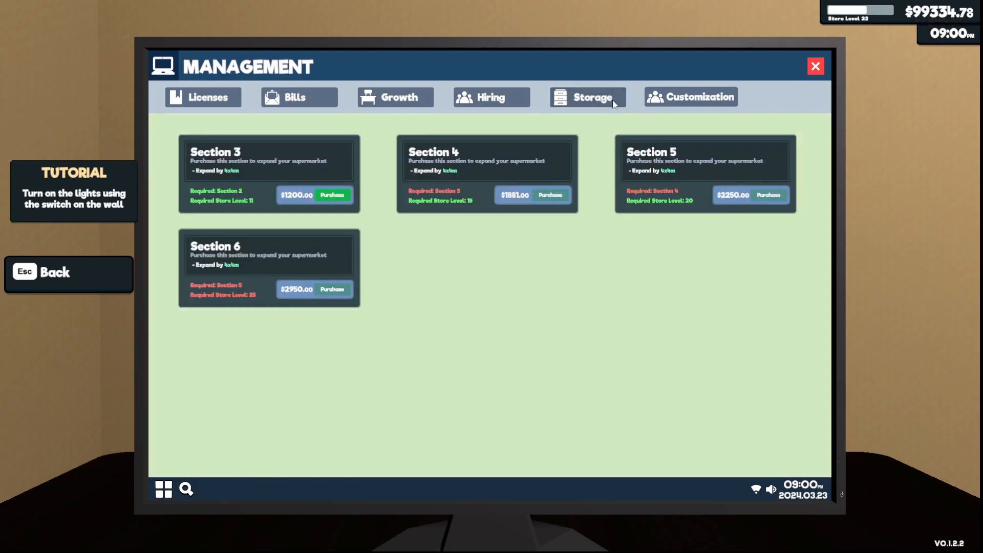
left_click(333, 195)
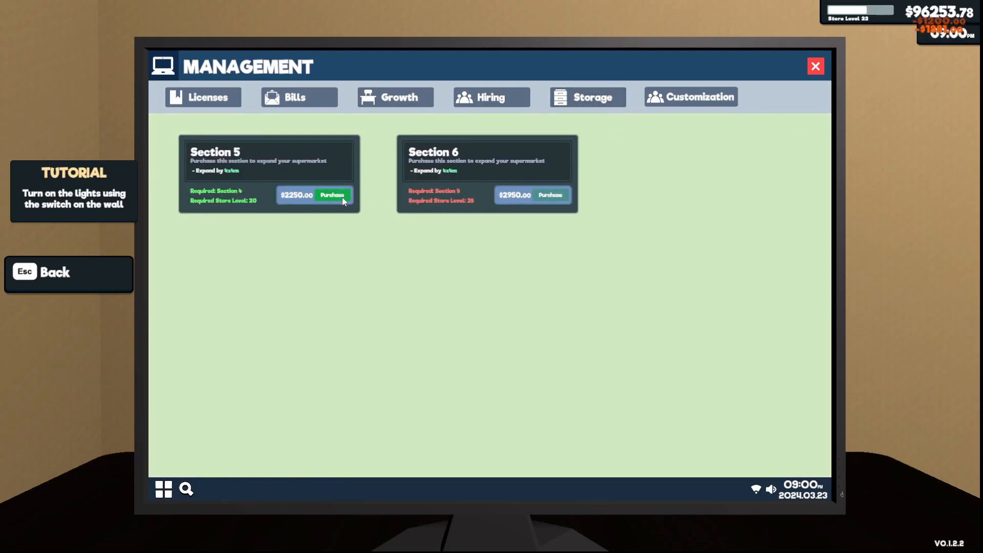
left_click(333, 195)
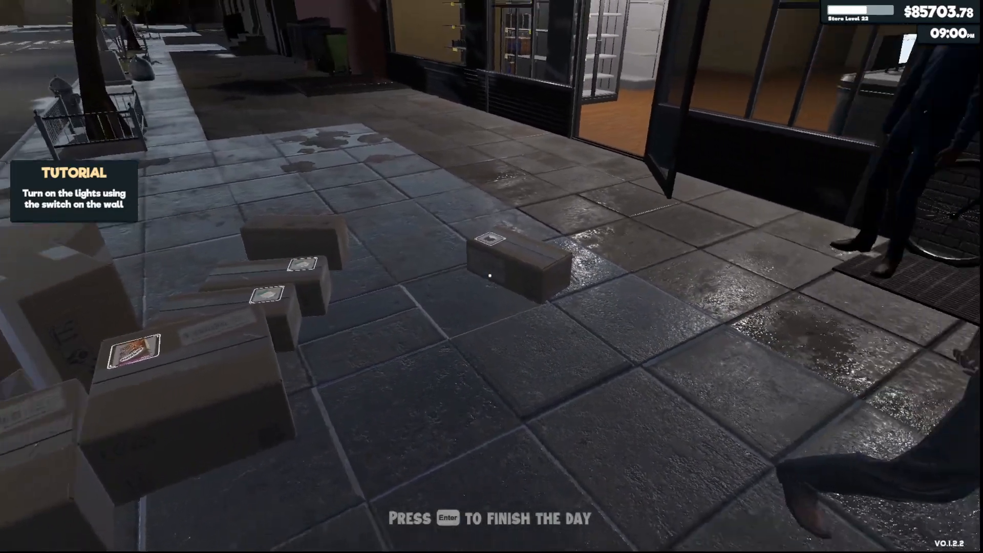
End the day outside the store and dismiss the Daily Expenses popup with Okay.
key("enter")
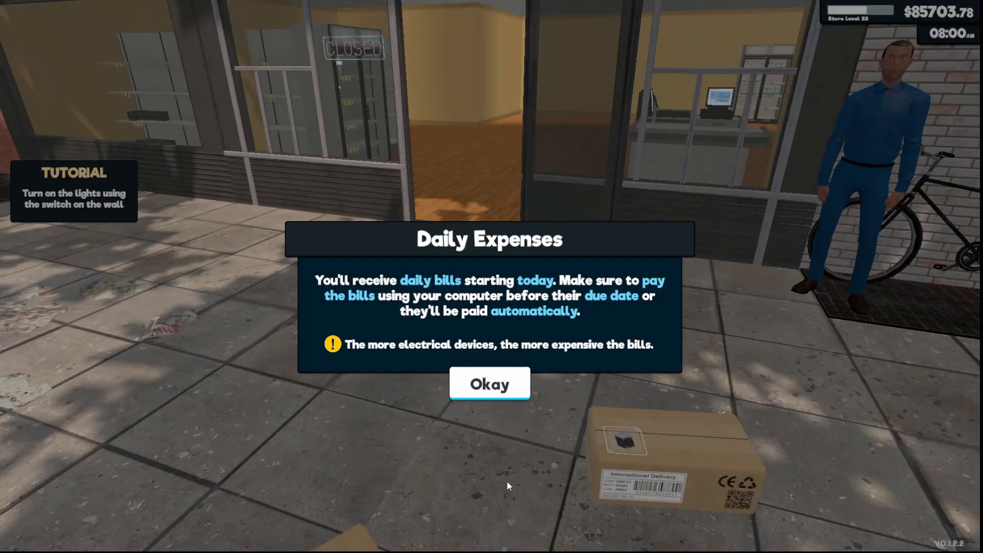
left_click(489, 384)
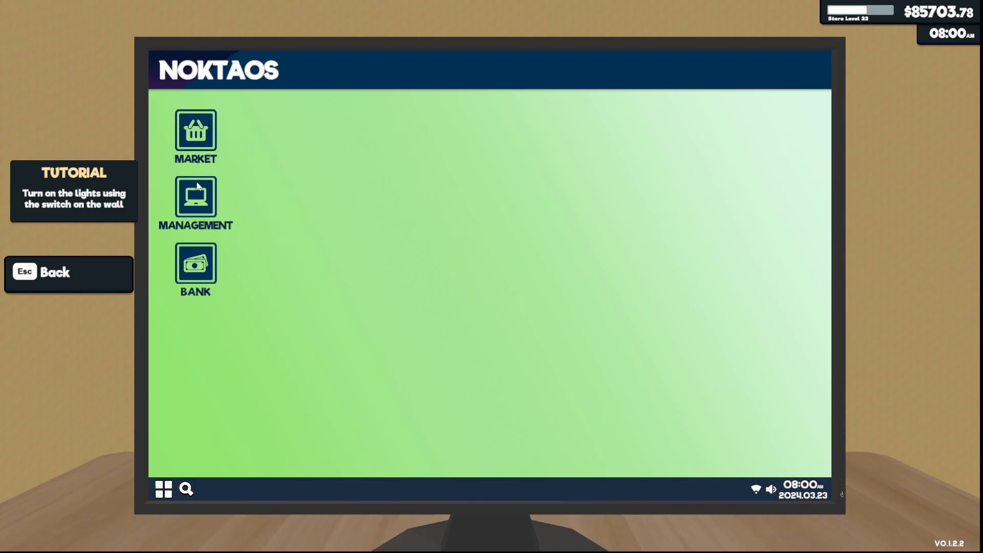
Check the bills are paid, then order Small Racks totalling about $1400 from Furnitures.
left_click(195, 198)
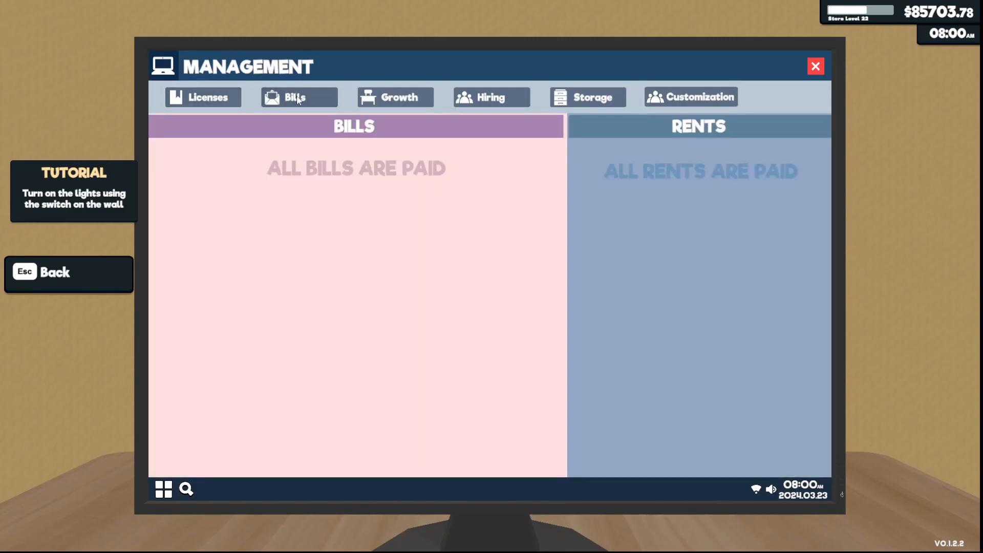
mouse_move(729, 59)
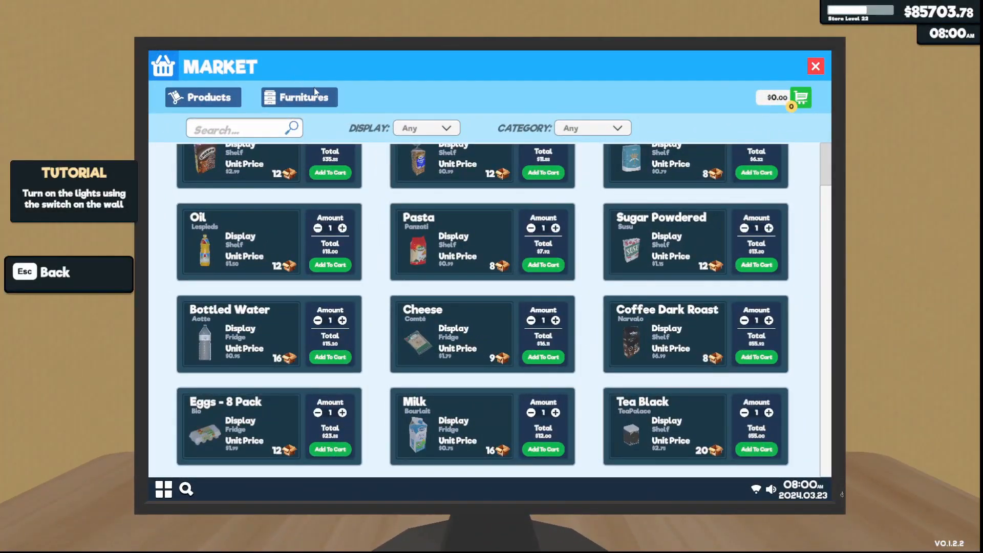
left_click(298, 97)
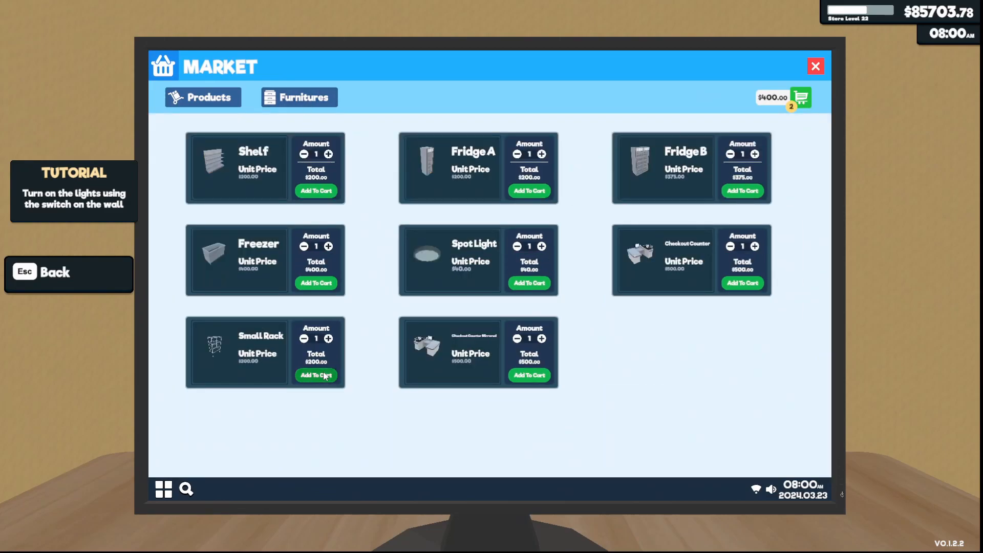
left_click(316, 375)
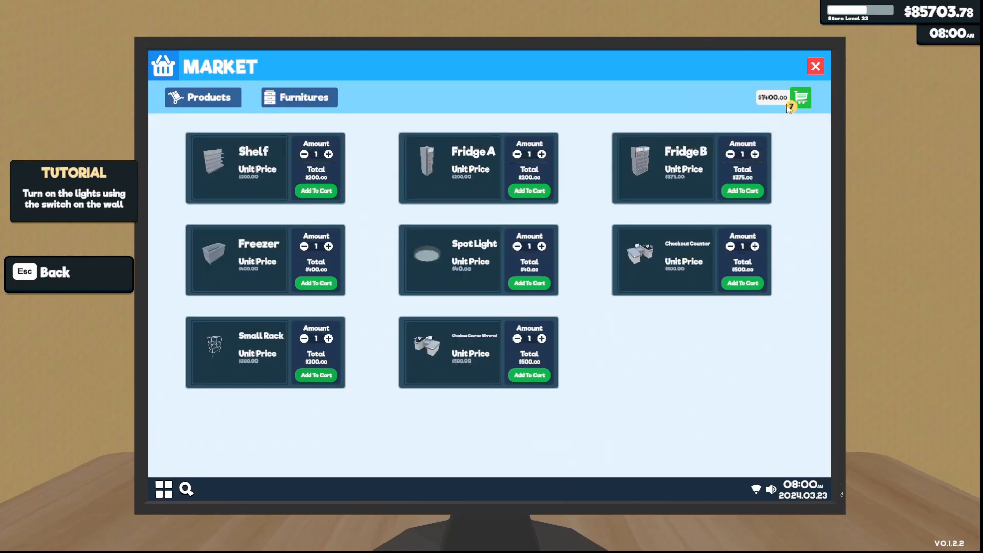
left_click(800, 98)
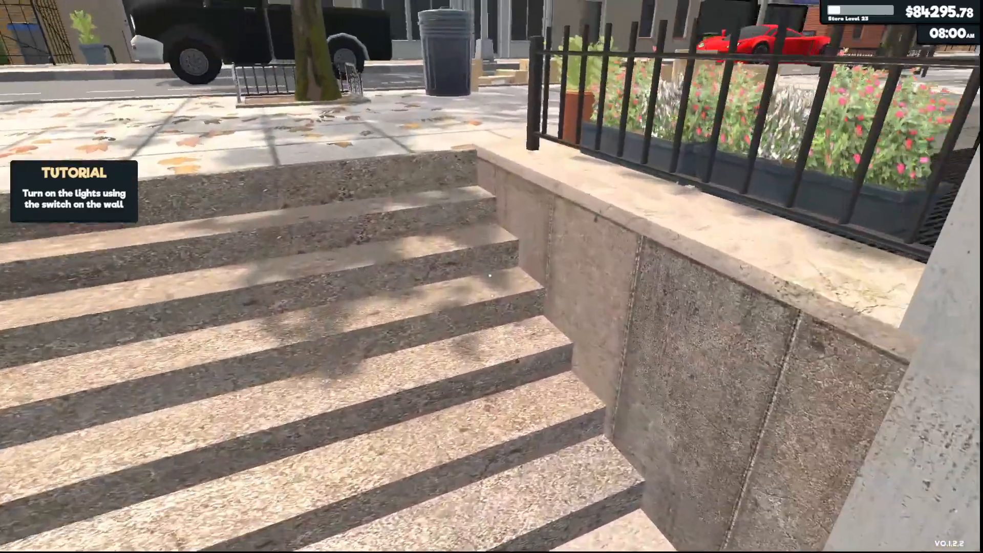
mouse_move(492, 277)
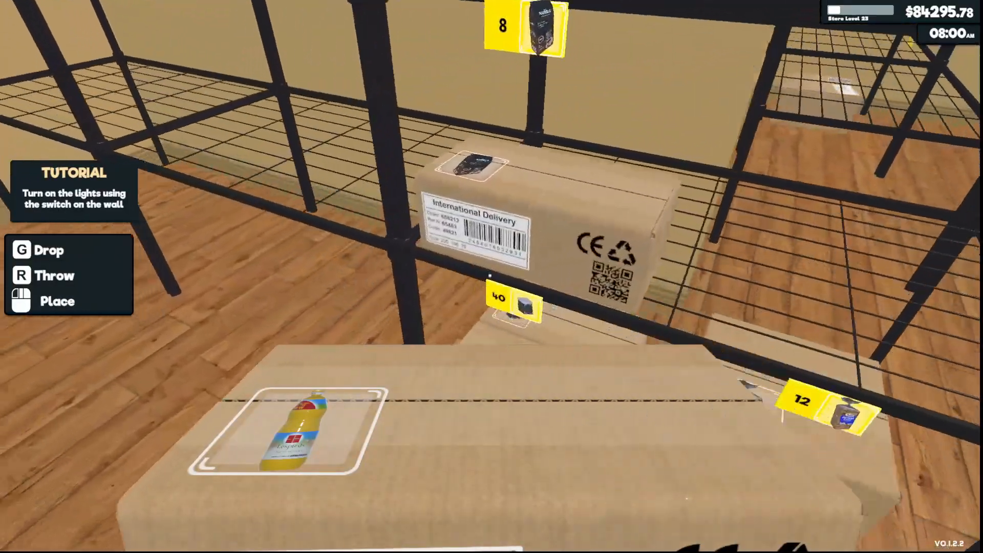
mouse_move(491, 277)
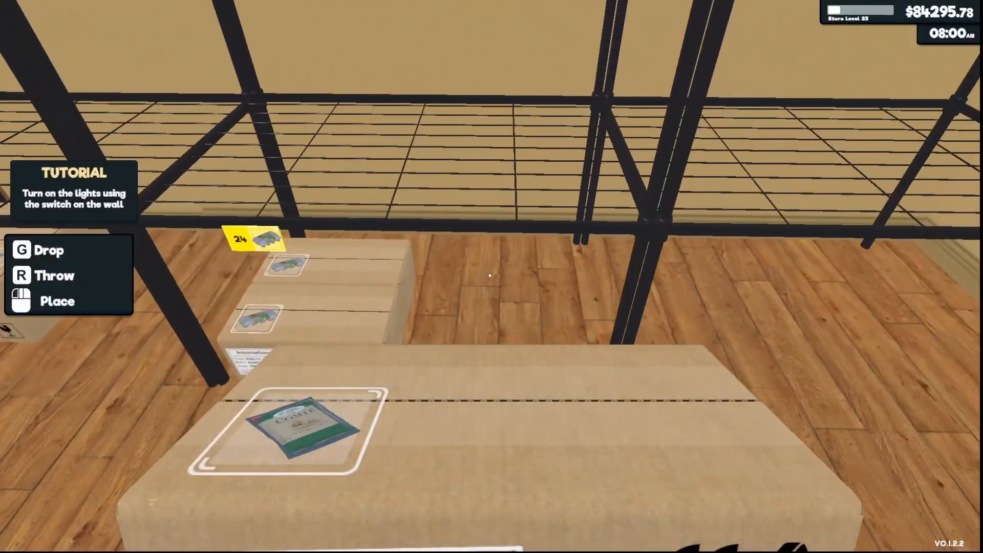
mouse_move(491, 276)
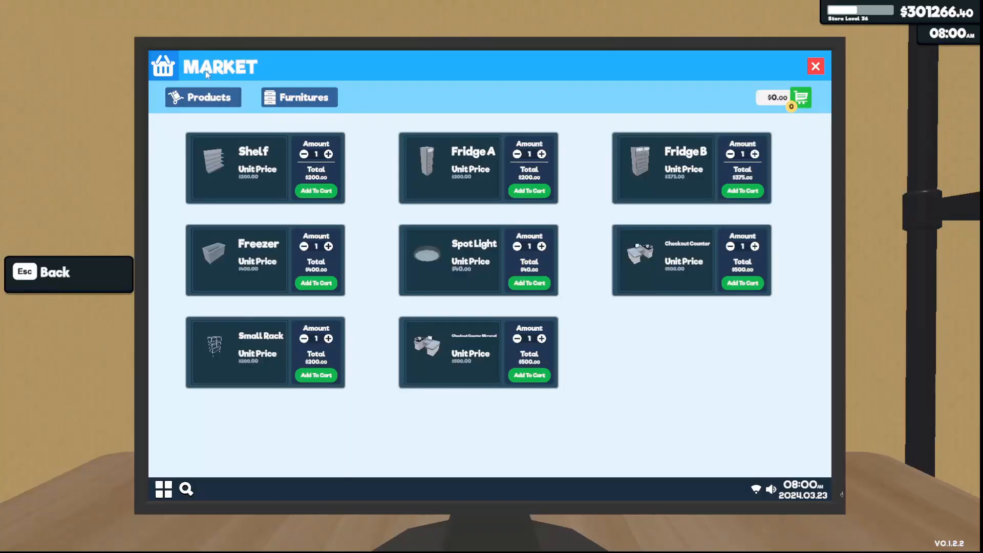
Leave the furniture catalogue to purchase store expansions up to Section 11.
left_click(202, 97)
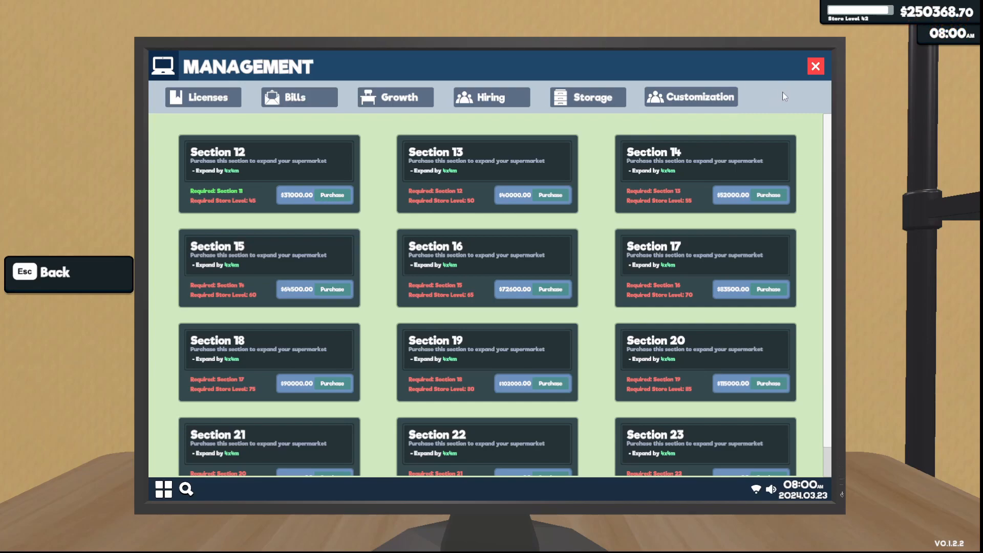
mouse_move(823, 65)
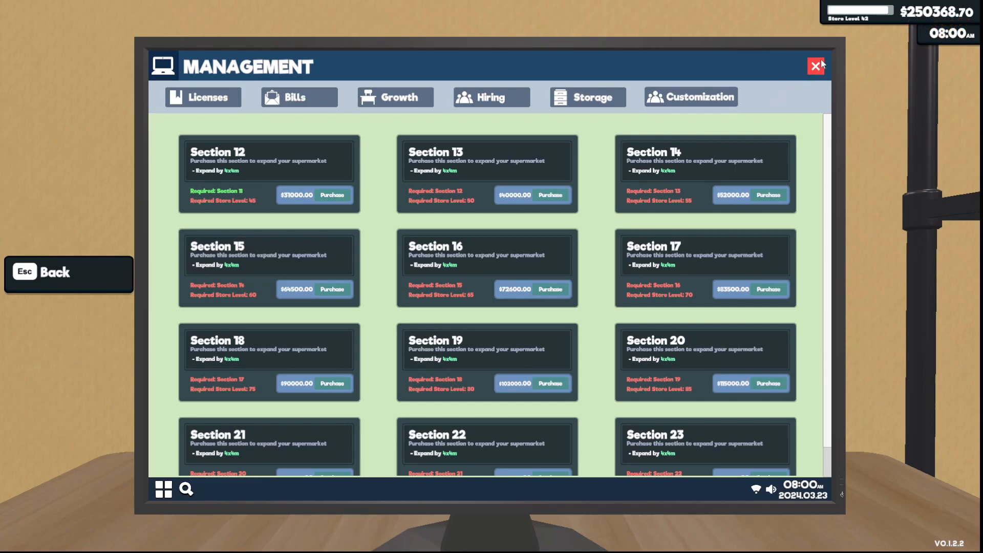
Hire the remaining restockers in Hiring and close the management window.
left_click(490, 96)
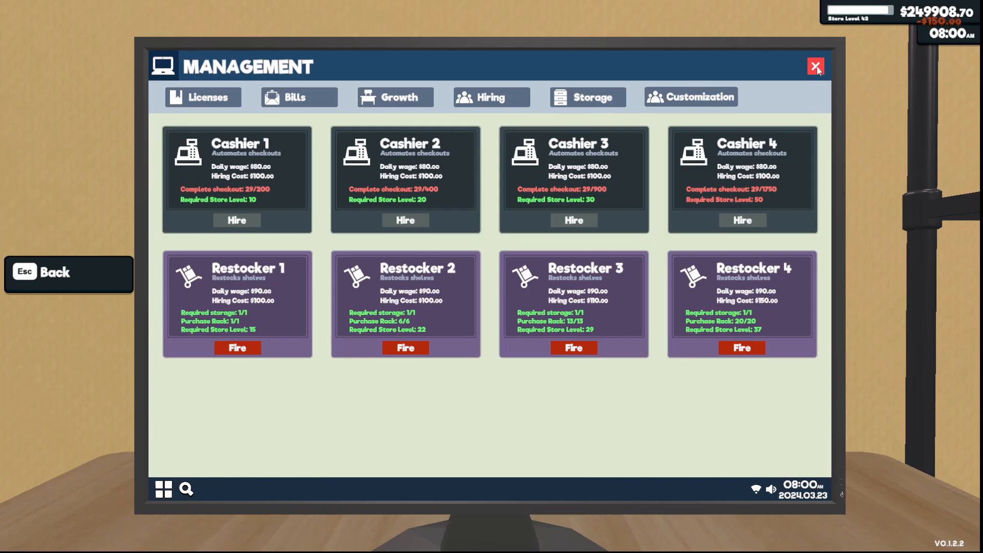
left_click(816, 66)
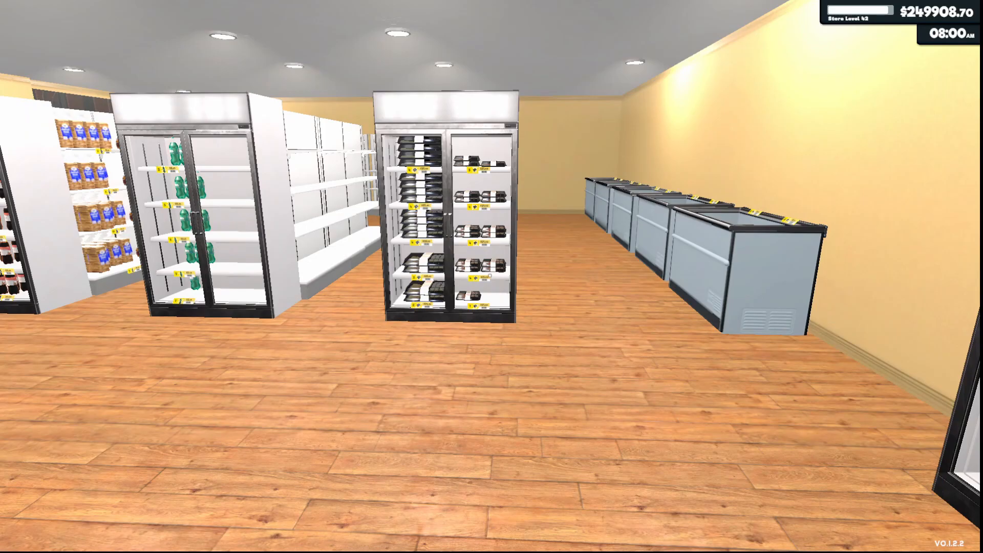
mouse_move(492, 277)
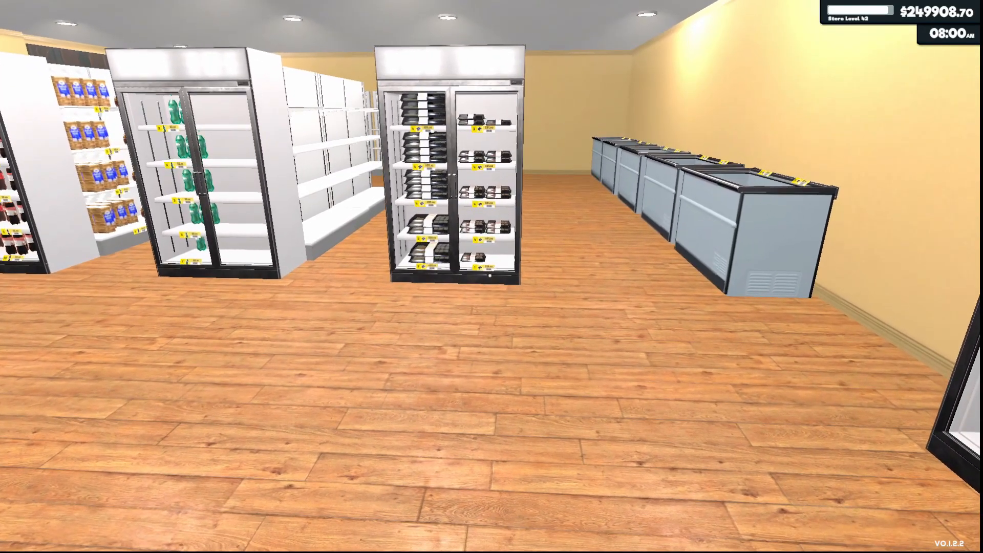